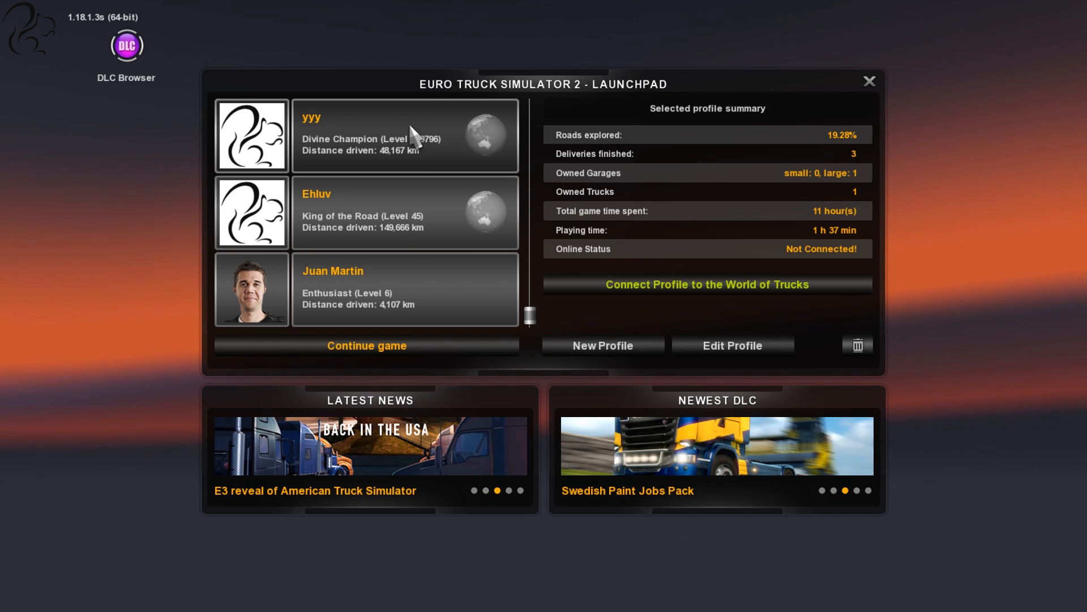
pyautogui.moveTo(543, 318)
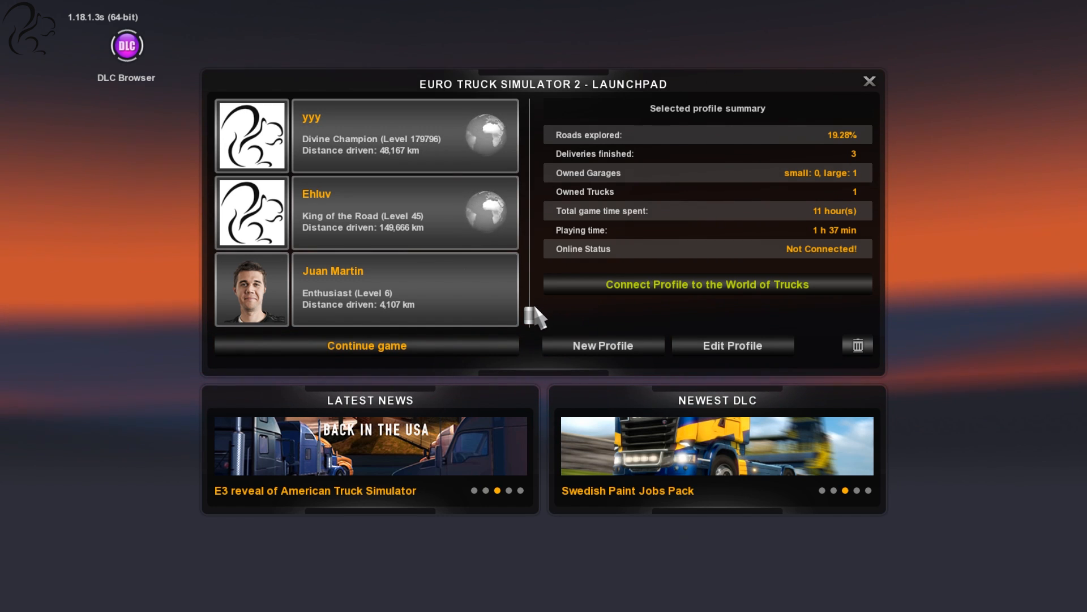
pyautogui.moveTo(543, 345)
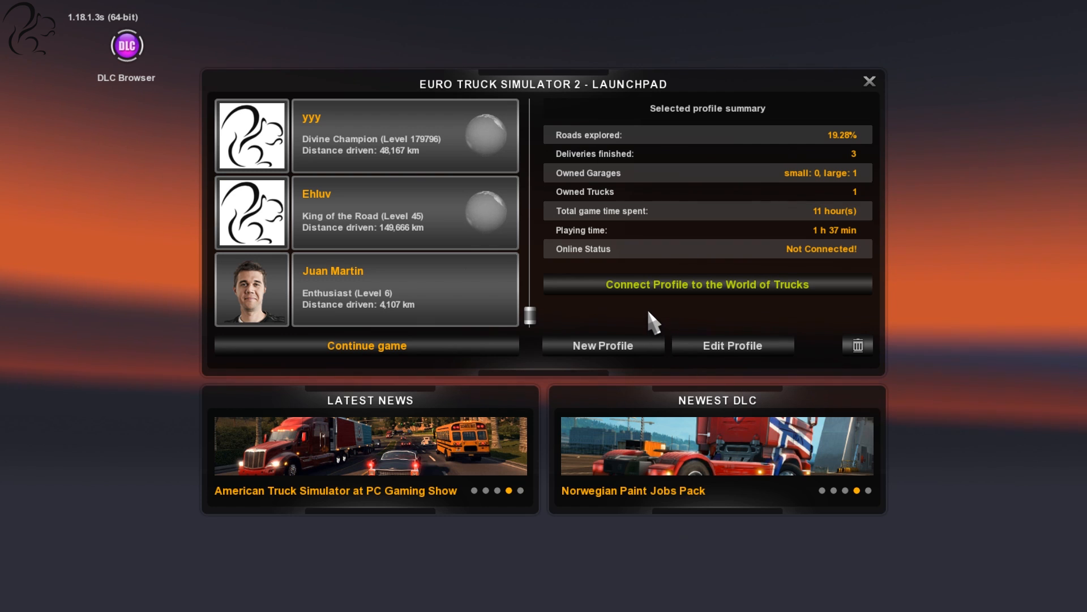
# Select the yyy profile card to show its 21.46% roads and 59 deliveries summary
pyautogui.click(405, 136)
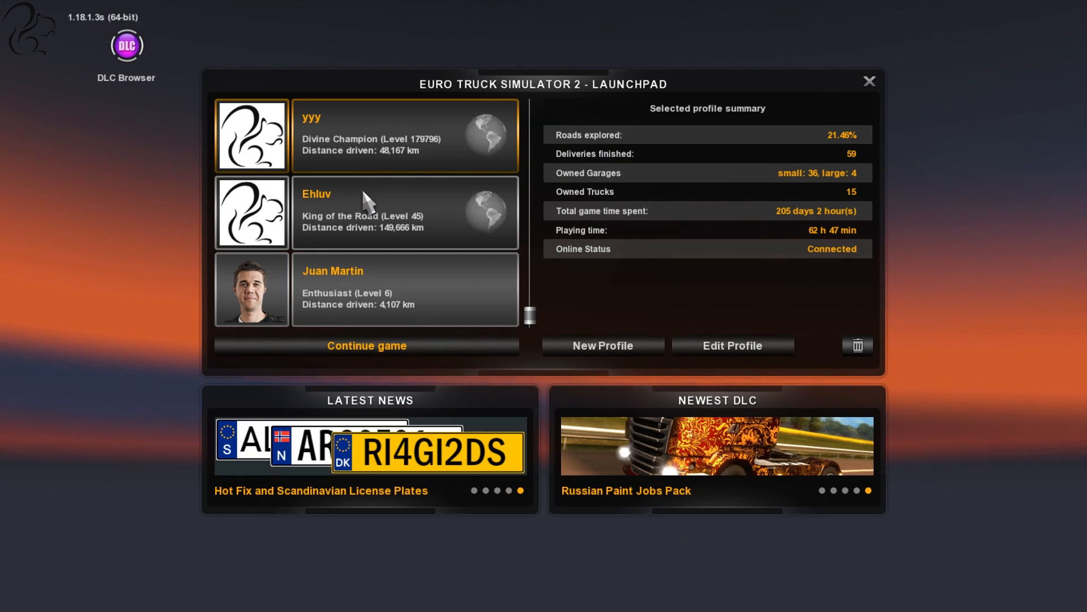
pyautogui.moveTo(369, 125)
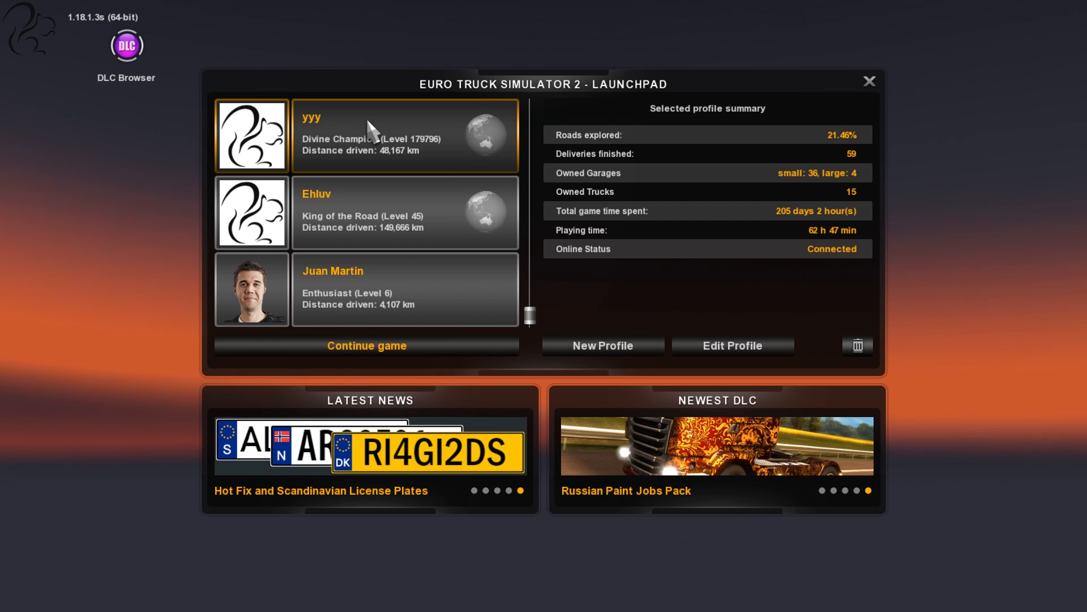
pyautogui.moveTo(552, 304)
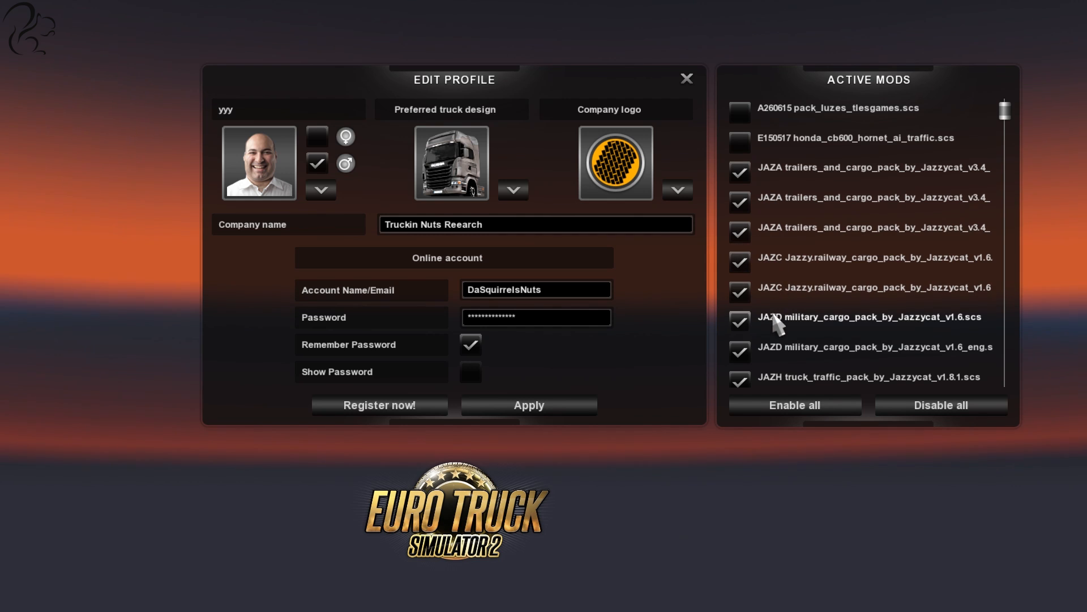
# Scroll through the profile editor's Active Mods list to review every enabled mod
pyautogui.scroll(-3)
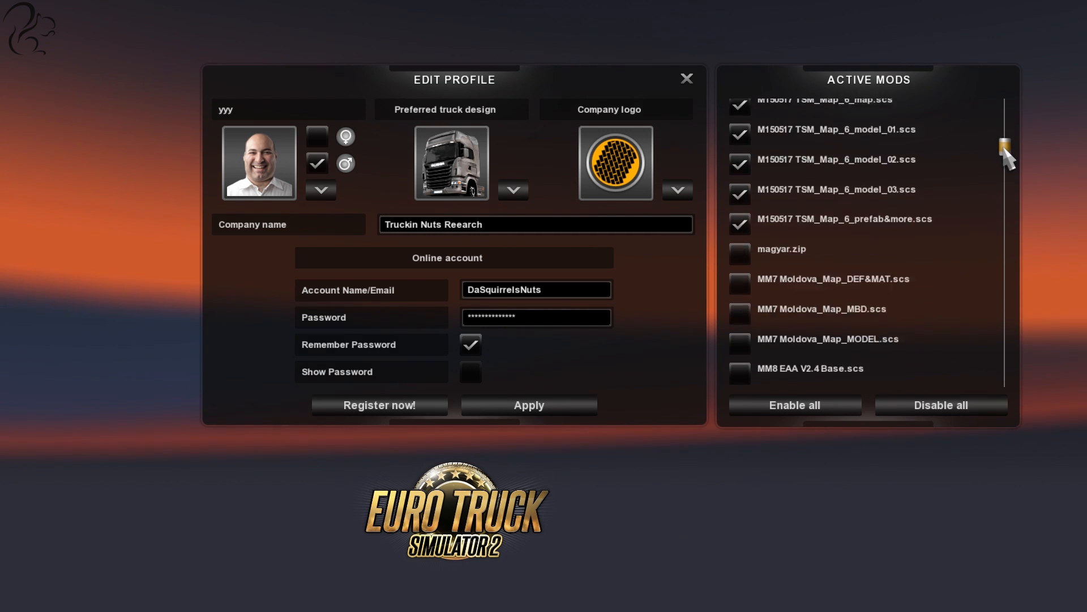
pyautogui.scroll(-3)
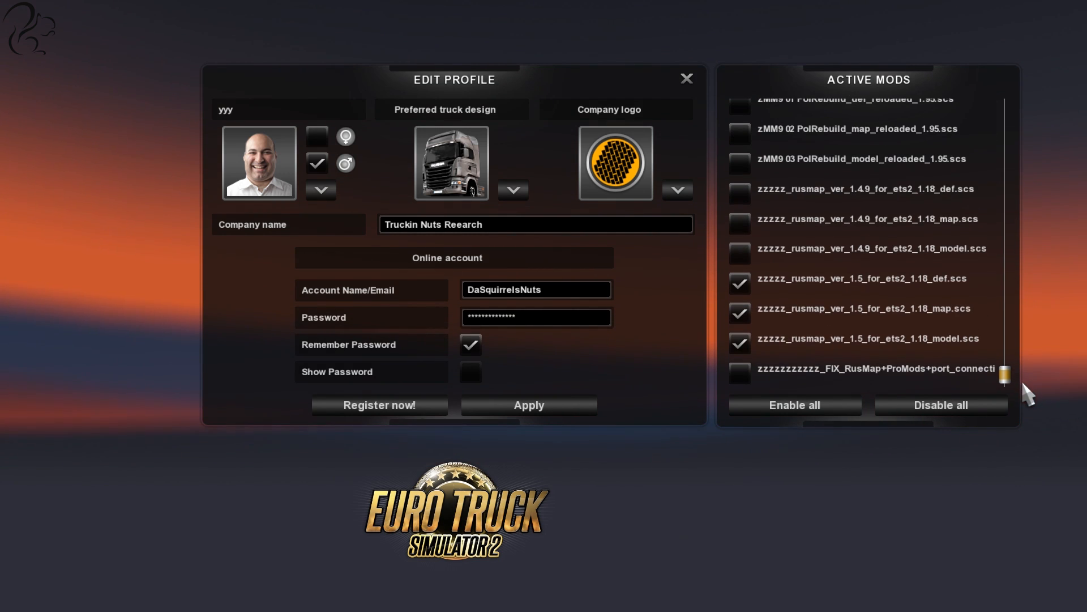
pyautogui.moveTo(1008, 374)
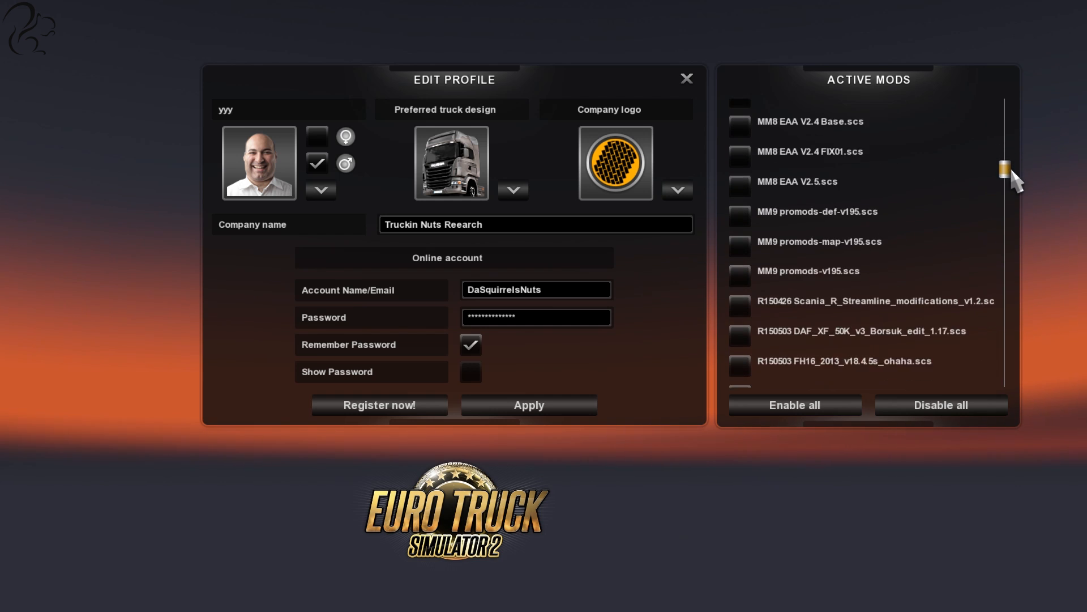
pyautogui.scroll(-3)
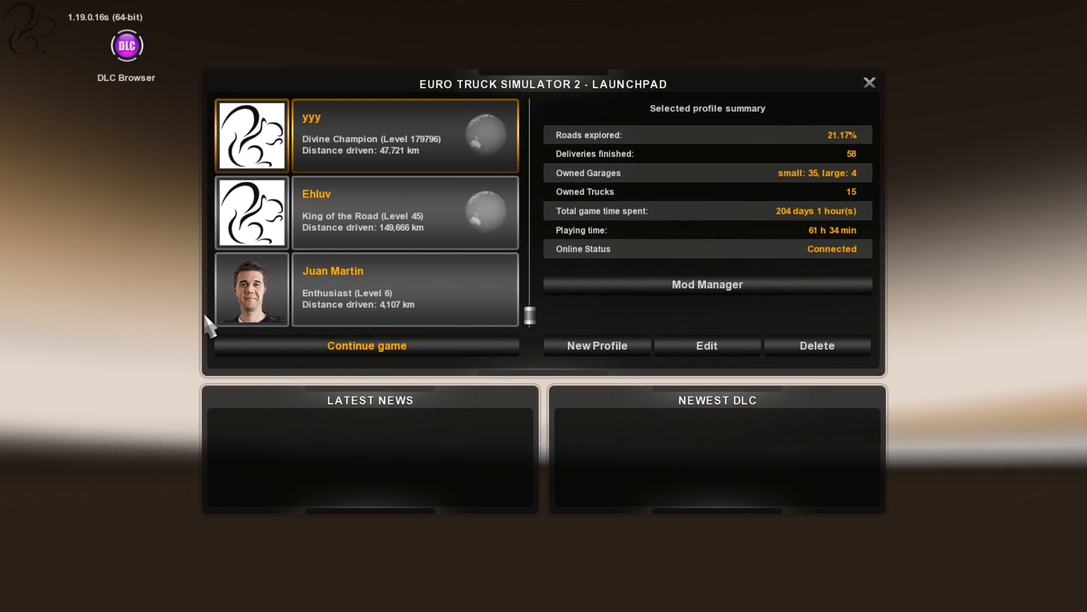
pyautogui.moveTo(47, 65)
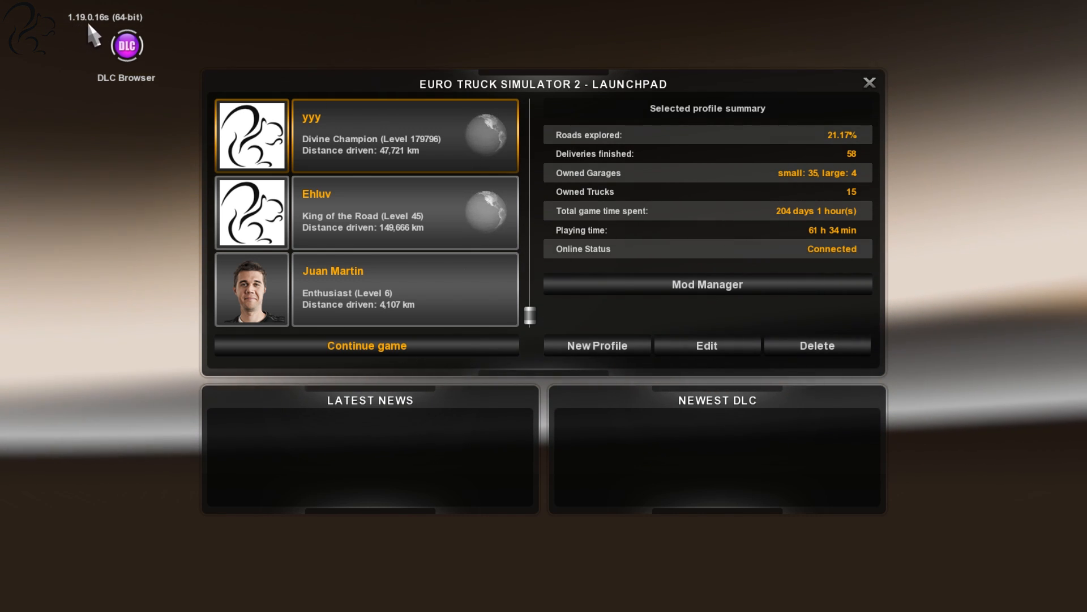
pyautogui.moveTo(140, 41)
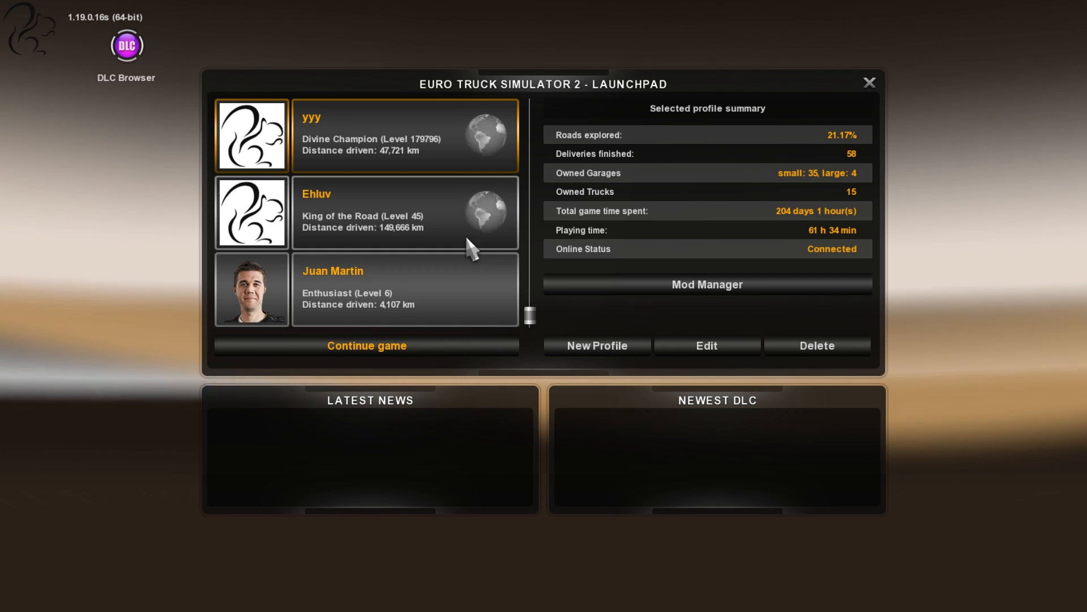
pyautogui.moveTo(273, 135)
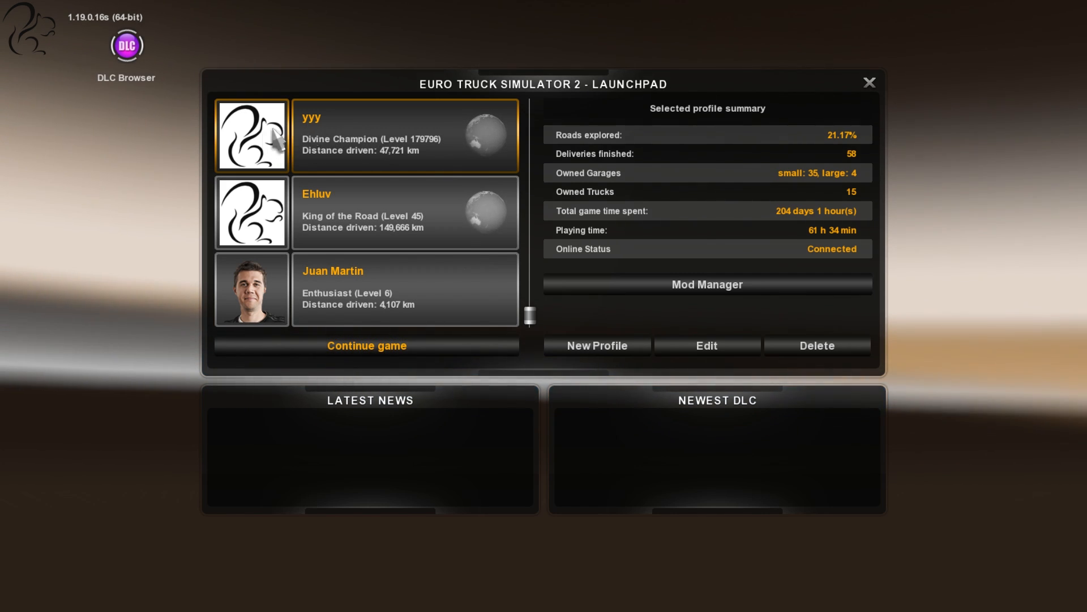
pyautogui.moveTo(719, 299)
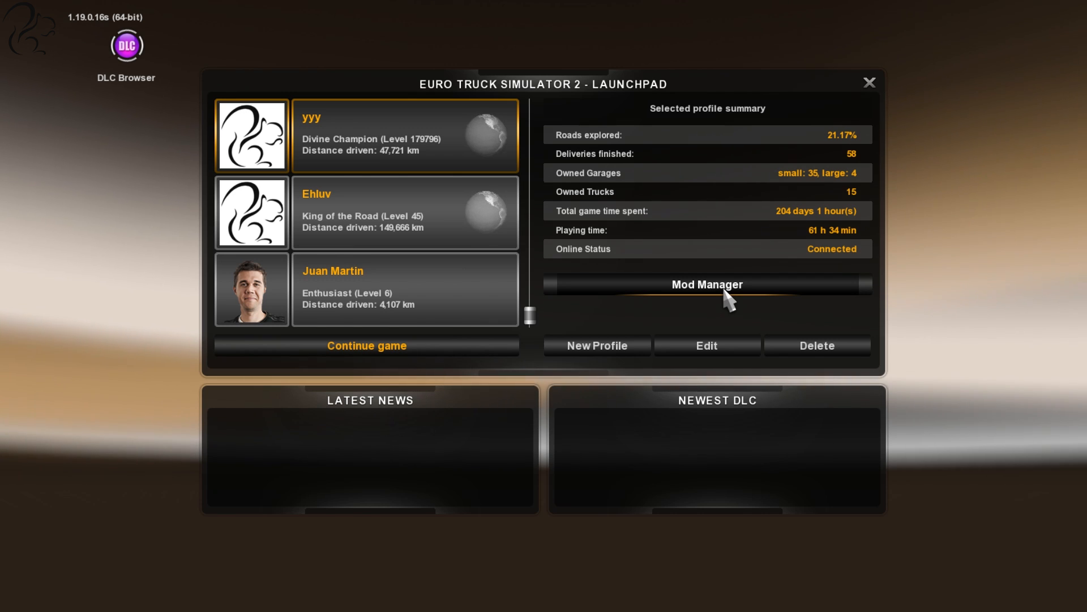
# Open the Mod Manager for this profile, listing installed mods beside active mods
pyautogui.click(707, 284)
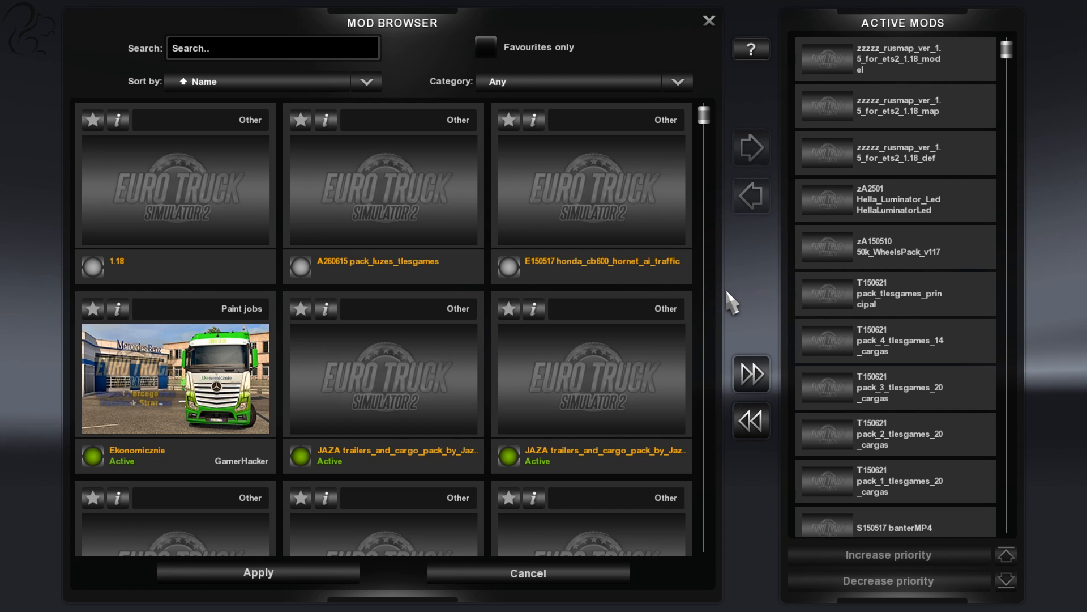
pyautogui.moveTo(667, 503)
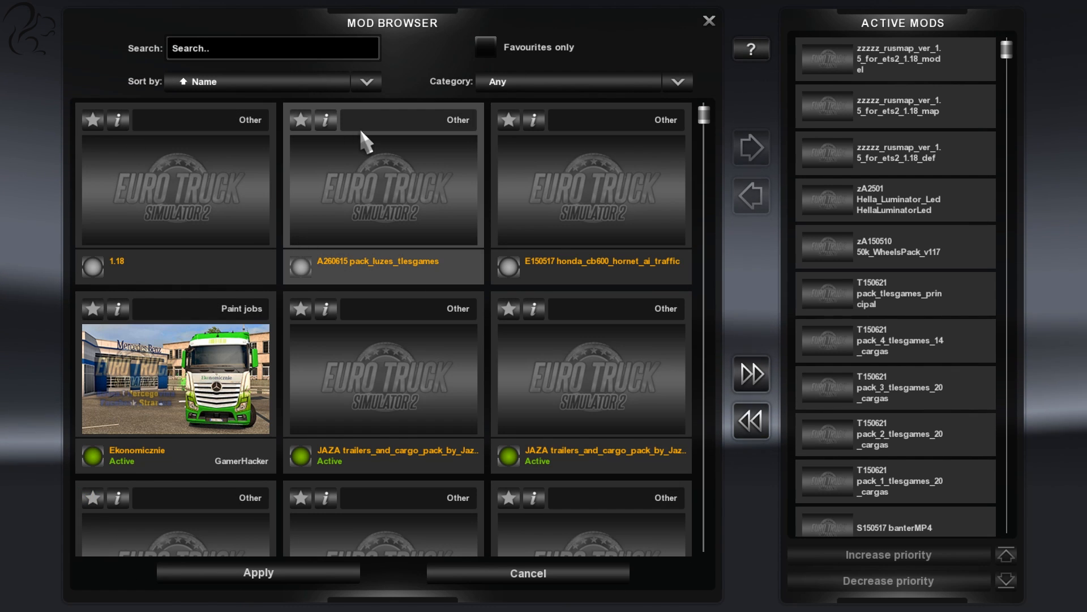
pyautogui.moveTo(965, 393)
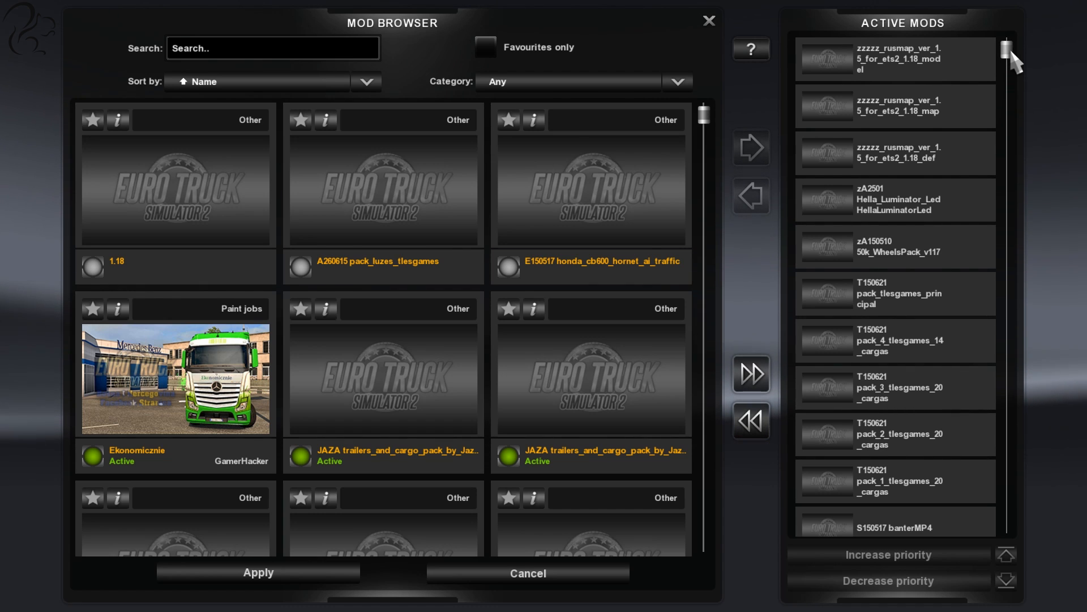
pyautogui.moveTo(704, 197)
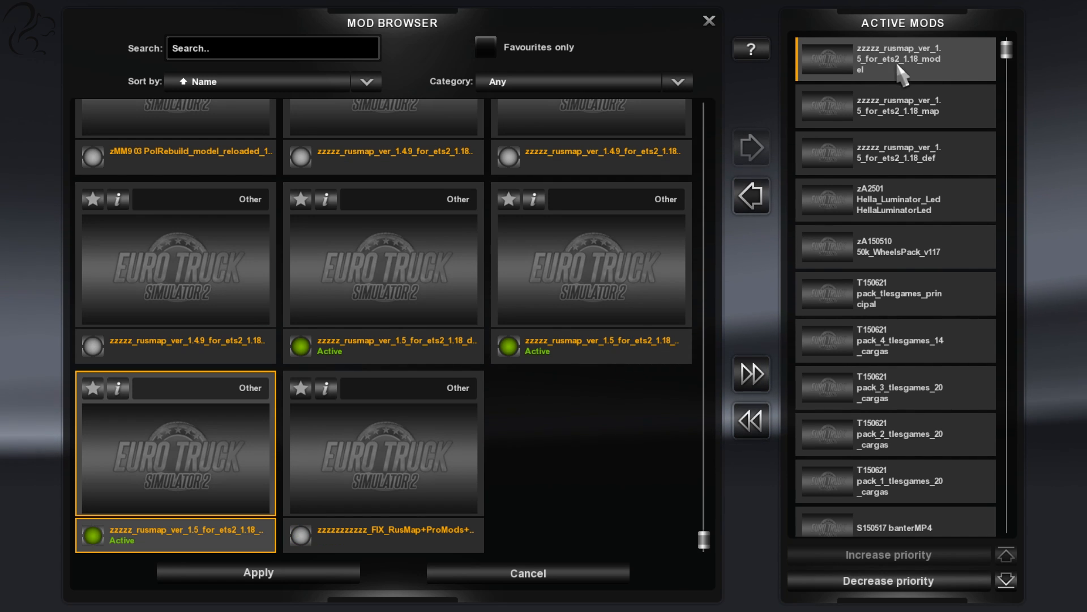
pyautogui.moveTo(912, 61)
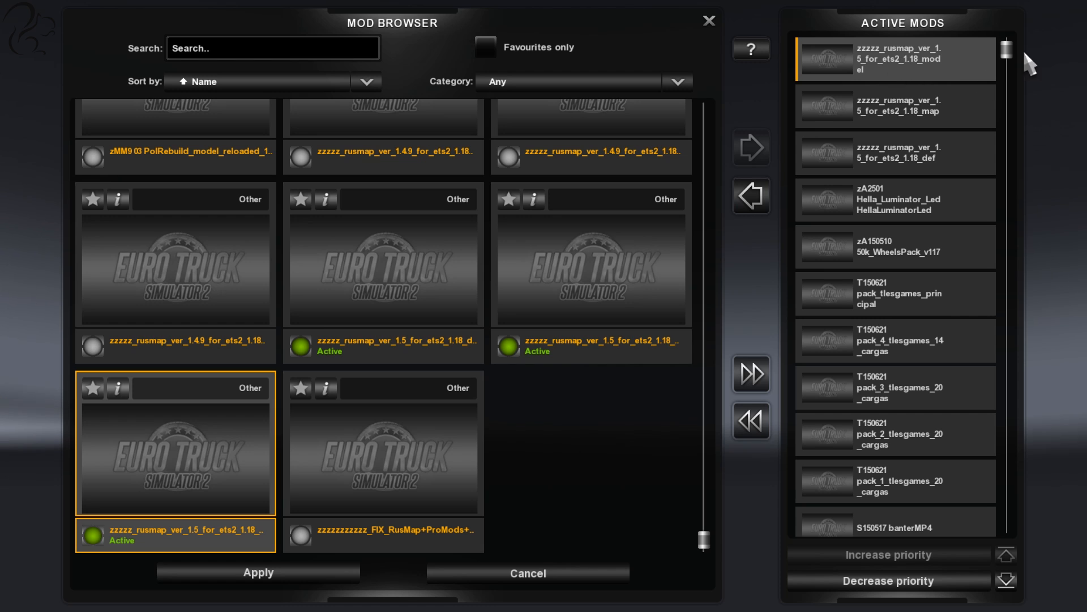
# Scroll the mod lists to locate 50k_WheelsPack_v117, marked Active among installed mods
pyautogui.scroll(-3)
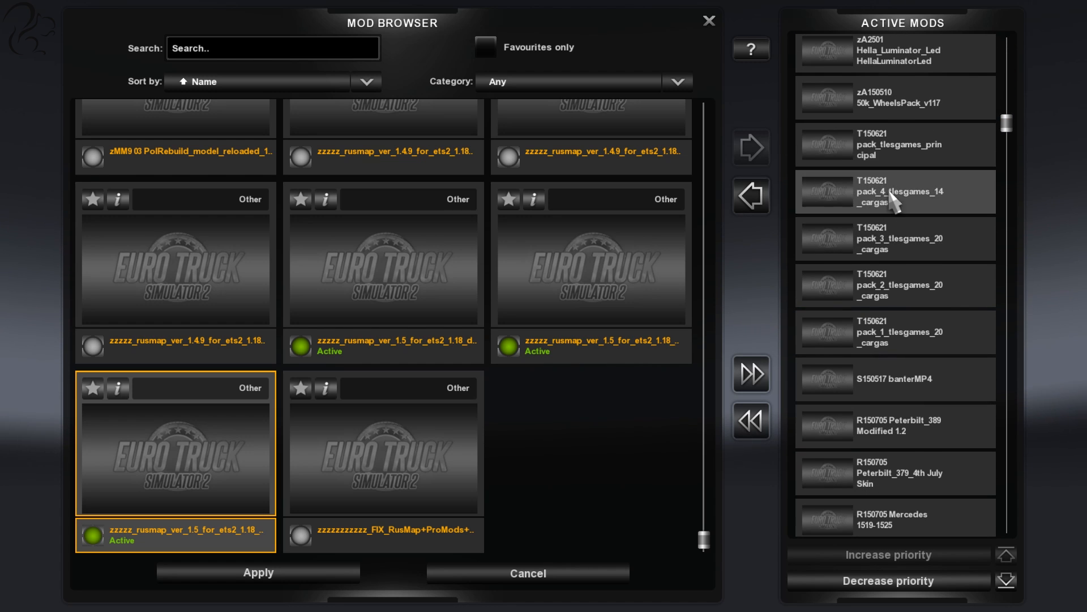
pyautogui.scroll(-3)
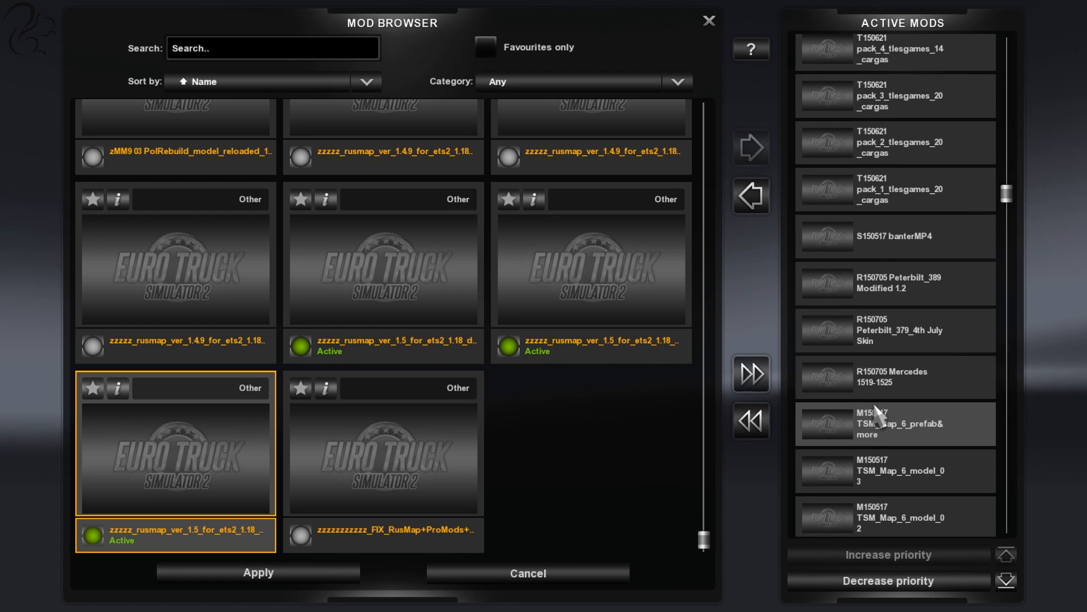
pyautogui.scroll(-3)
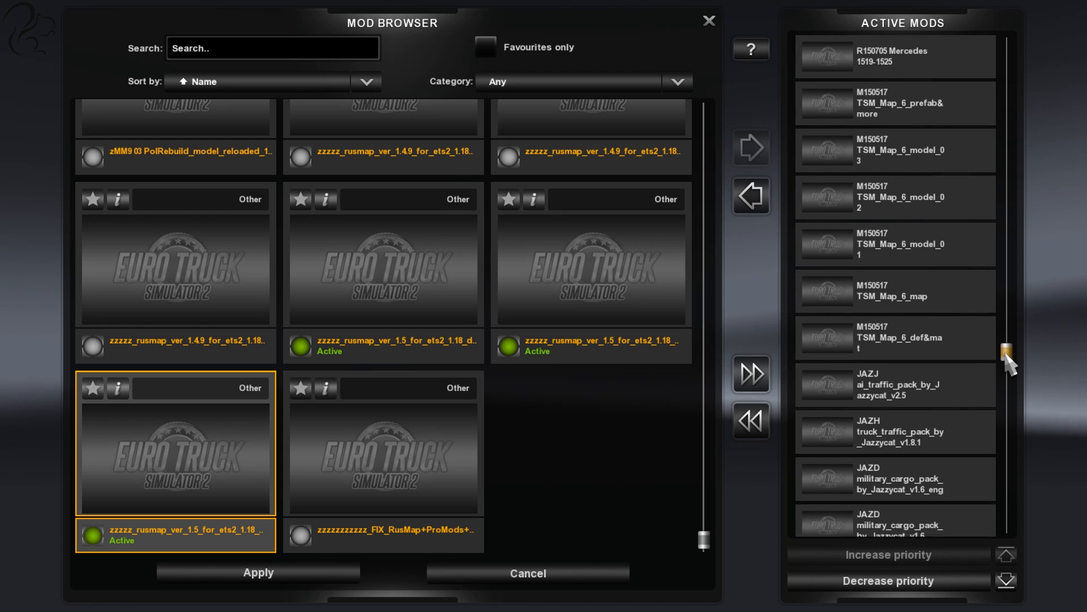
pyautogui.scroll(-3)
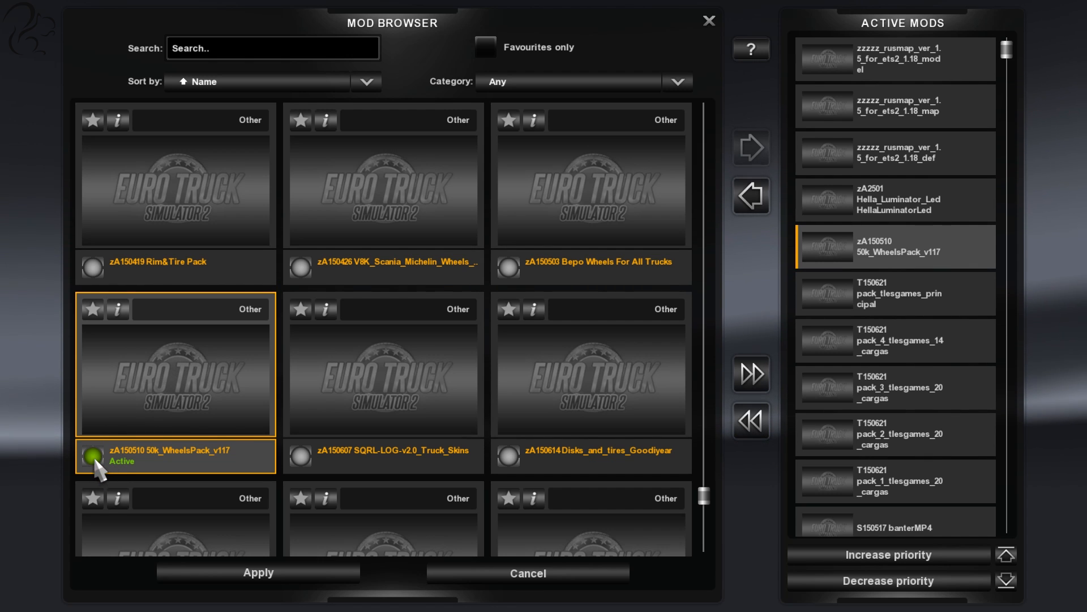
pyautogui.moveTo(776, 59)
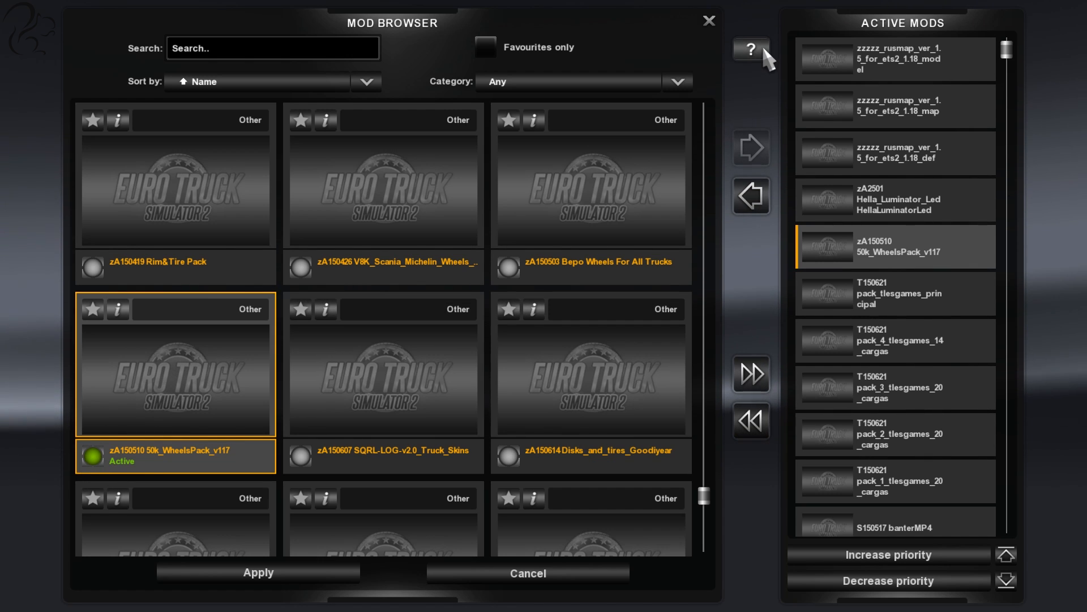
# View the Mod Manager Help on load priority and status icons, then dismiss it
pyautogui.click(751, 48)
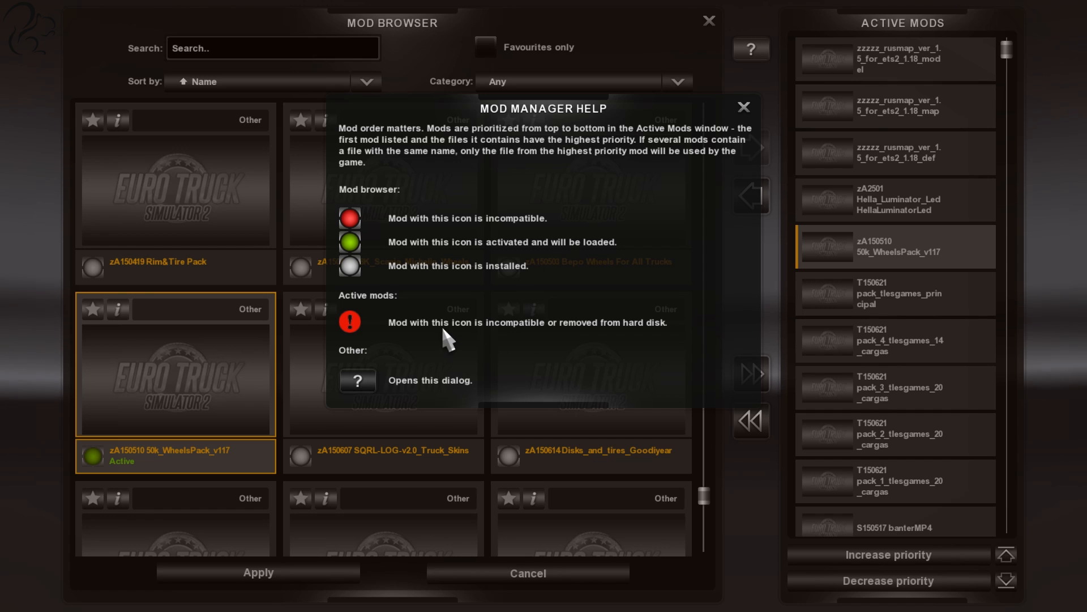
pyautogui.moveTo(338, 278)
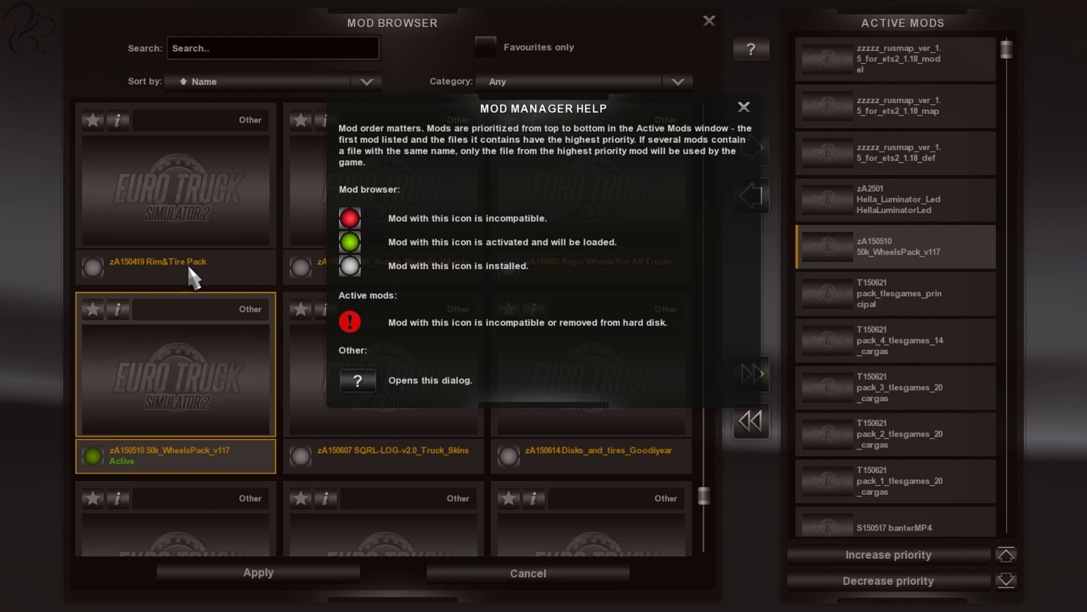
pyautogui.moveTo(417, 295)
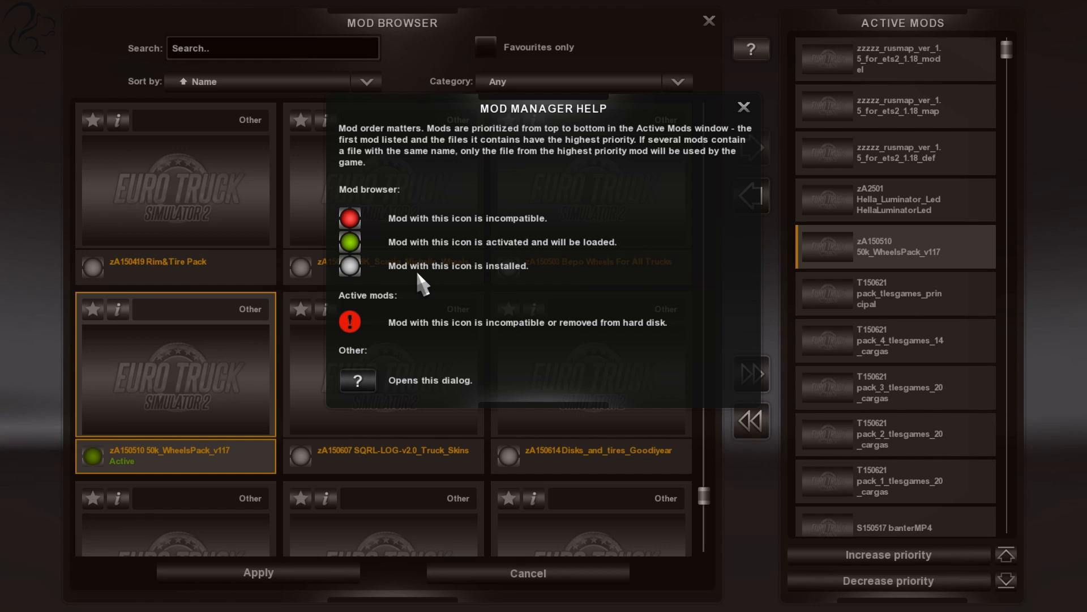
pyautogui.moveTo(413, 280)
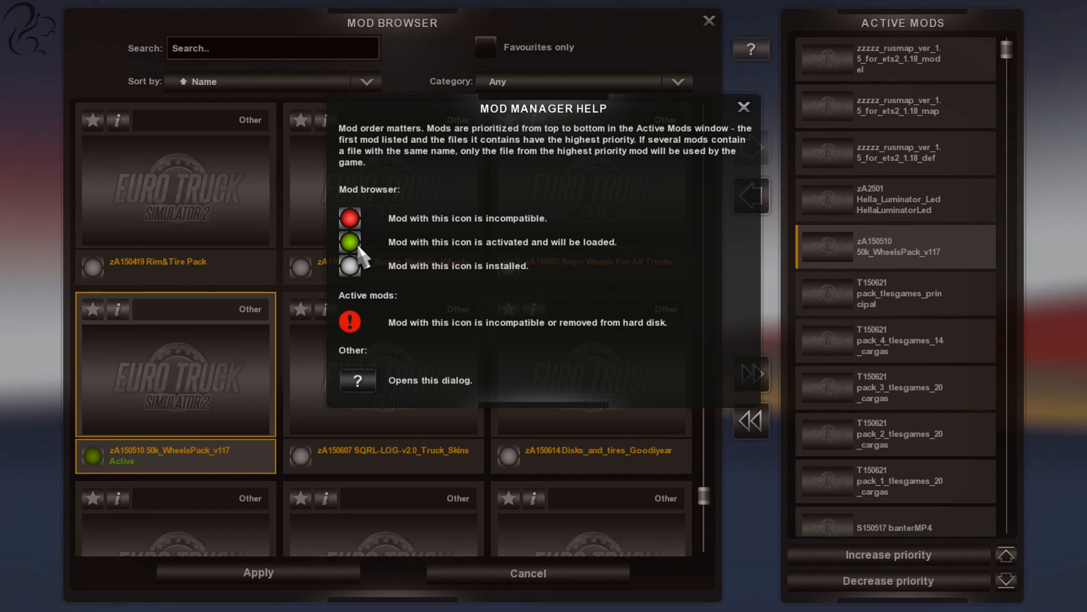
pyautogui.moveTo(264, 385)
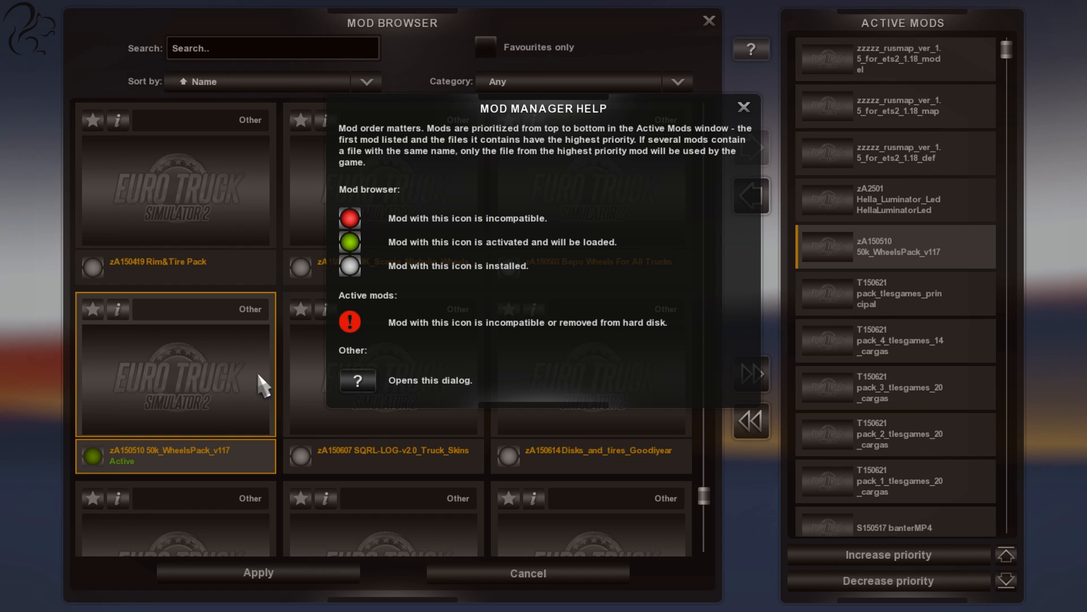
pyautogui.moveTo(843, 108)
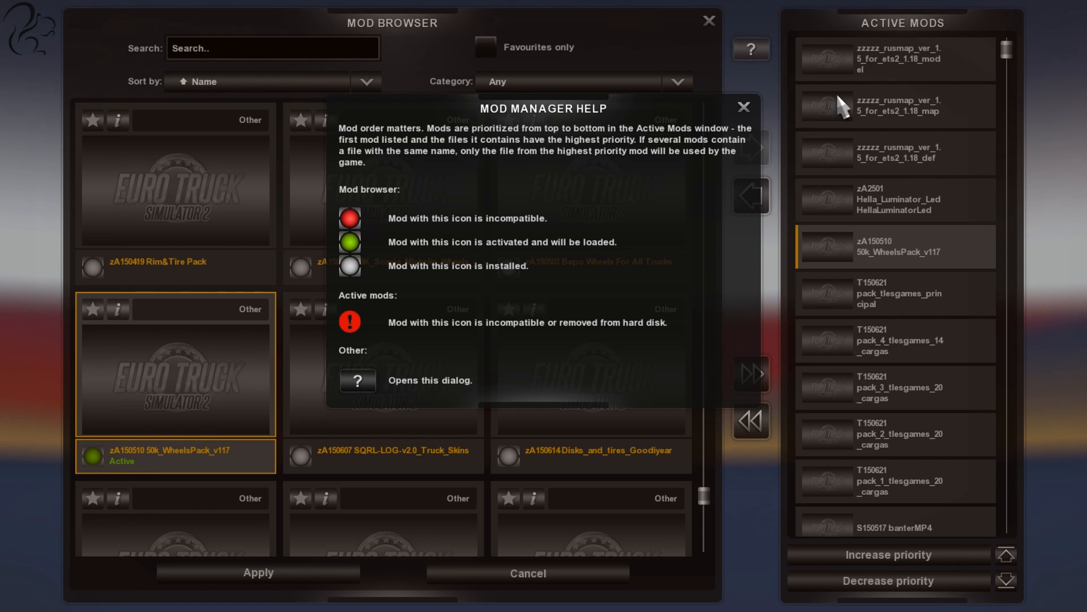
pyautogui.moveTo(894, 454)
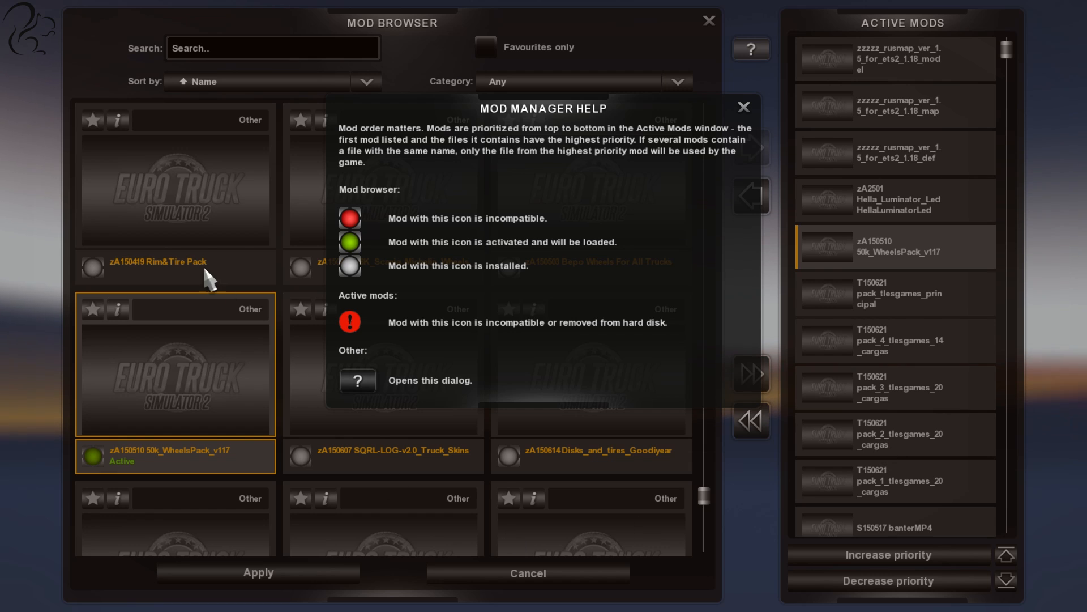
pyautogui.moveTo(108, 281)
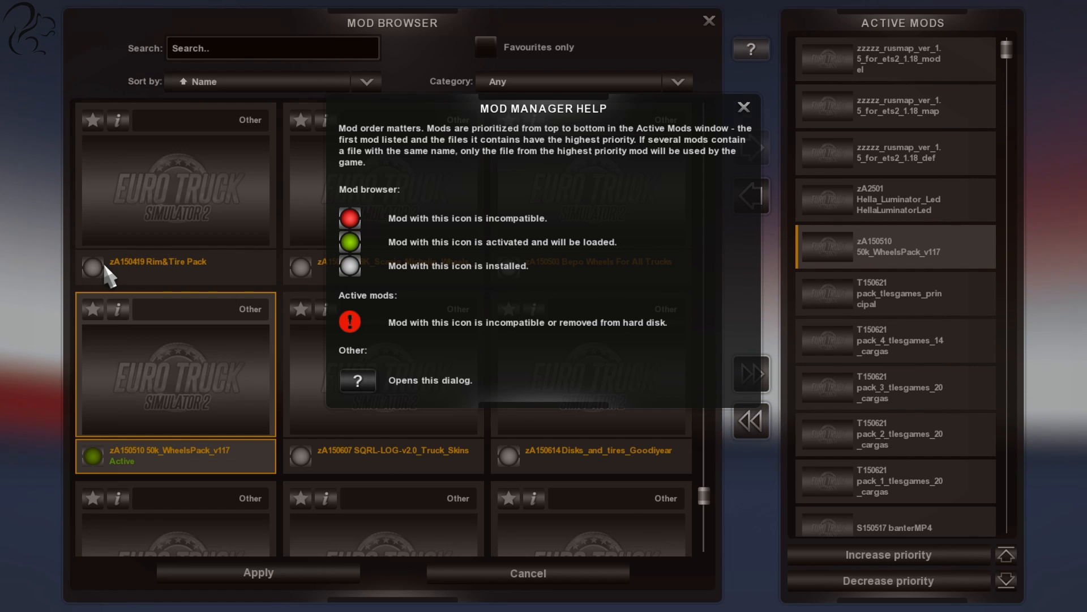
pyautogui.moveTo(420, 227)
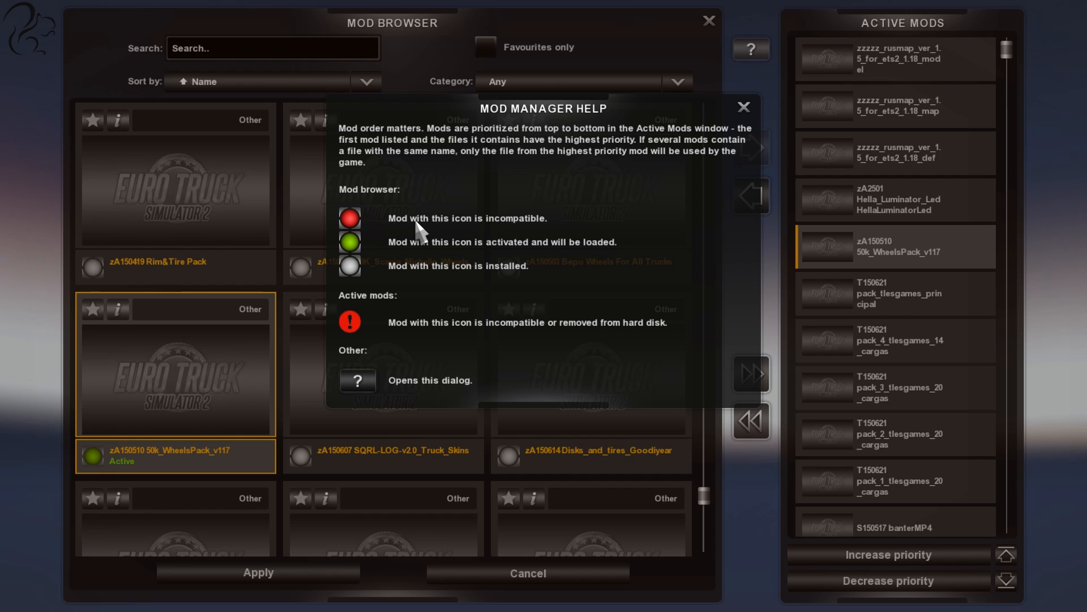
pyautogui.moveTo(350, 219)
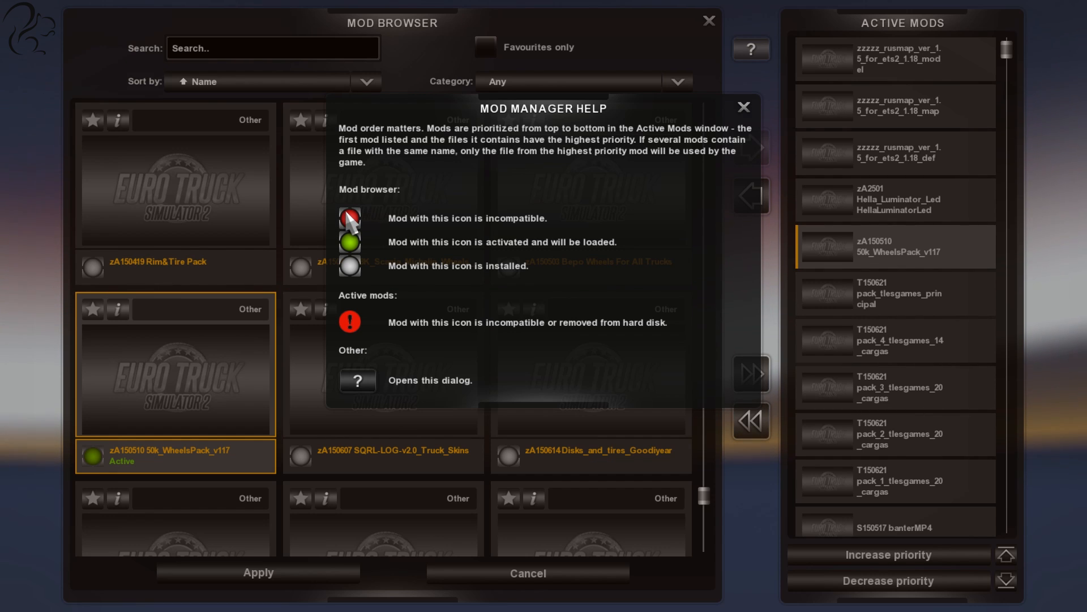
pyautogui.moveTo(322, 355)
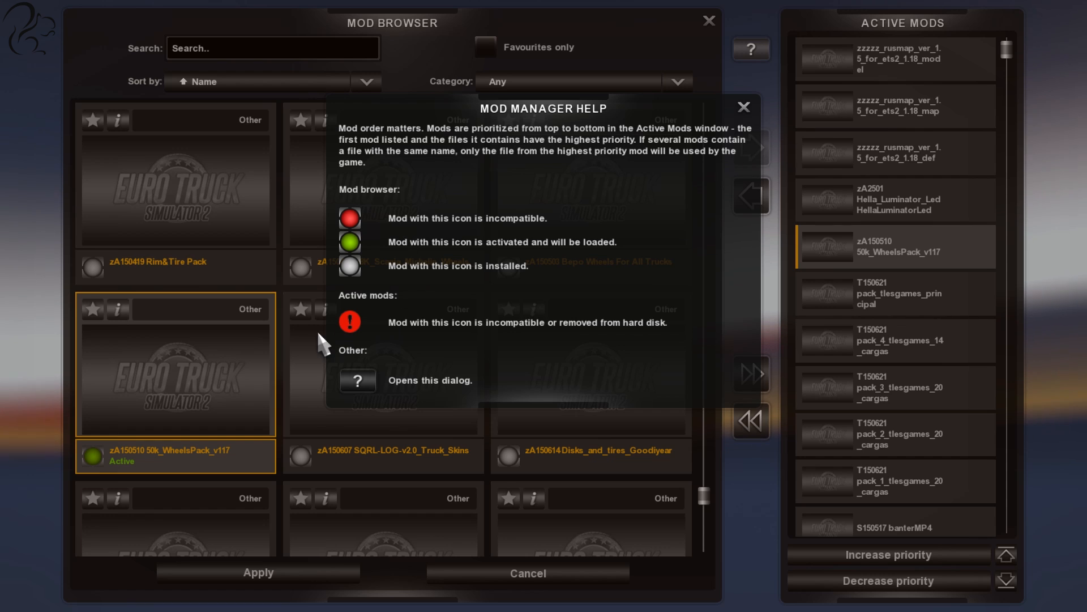
pyautogui.moveTo(364, 339)
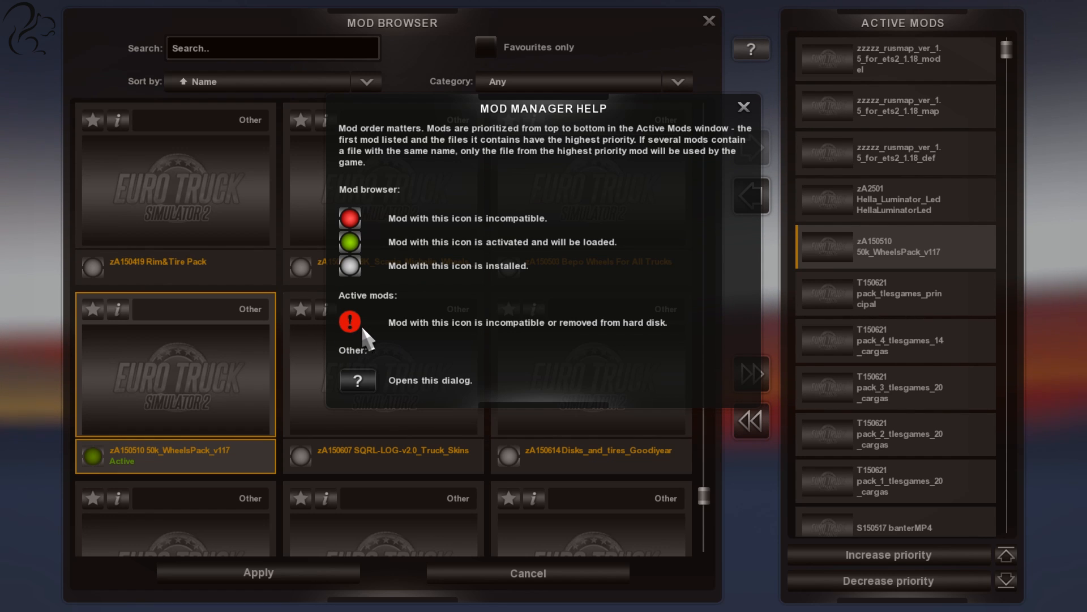
pyautogui.moveTo(568, 344)
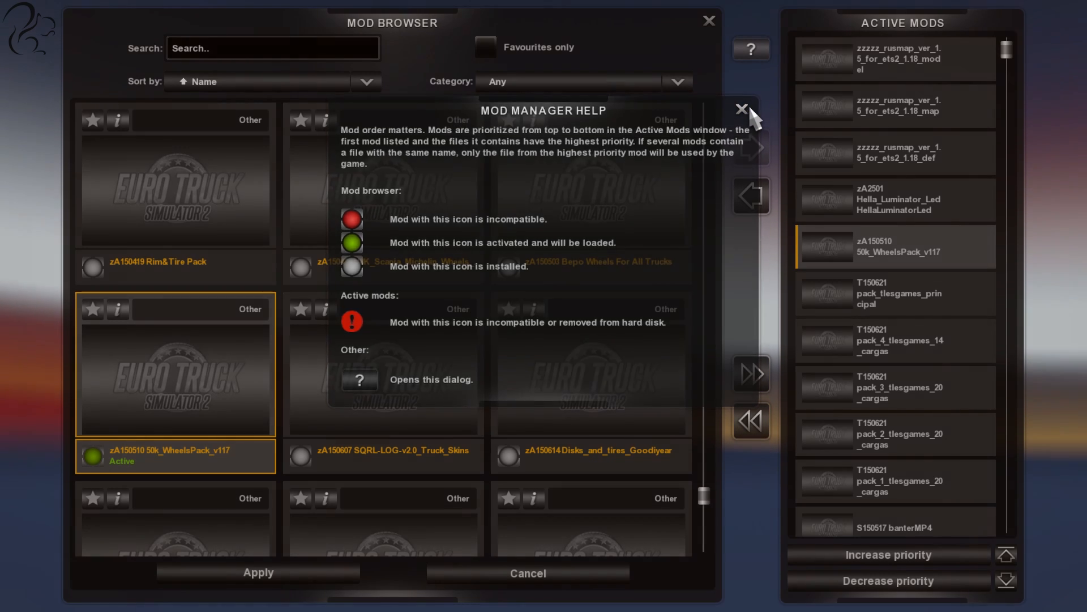
pyautogui.click(740, 108)
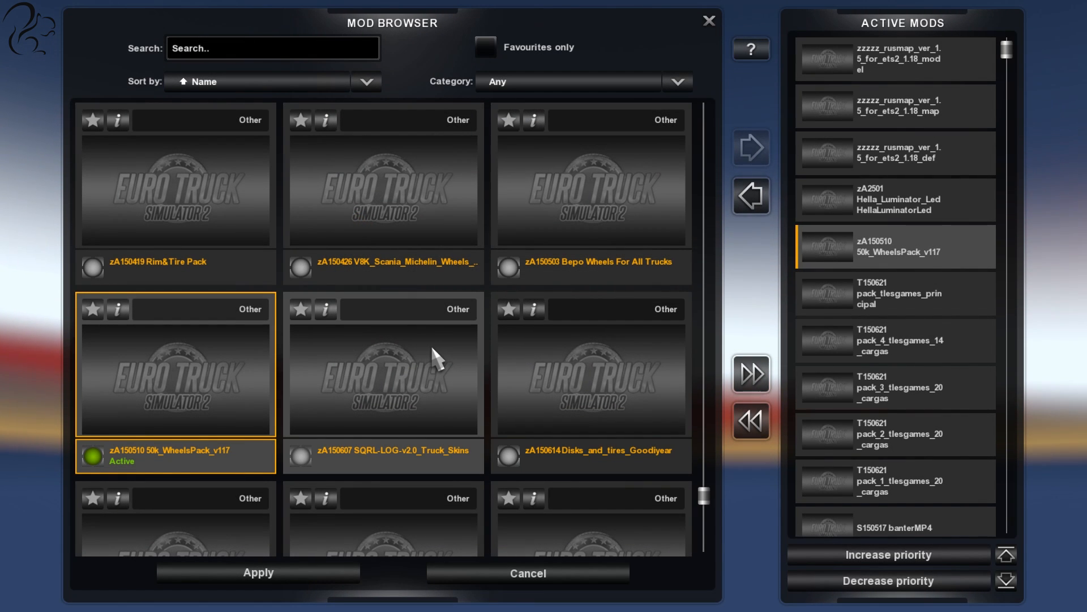
pyautogui.moveTo(686, 336)
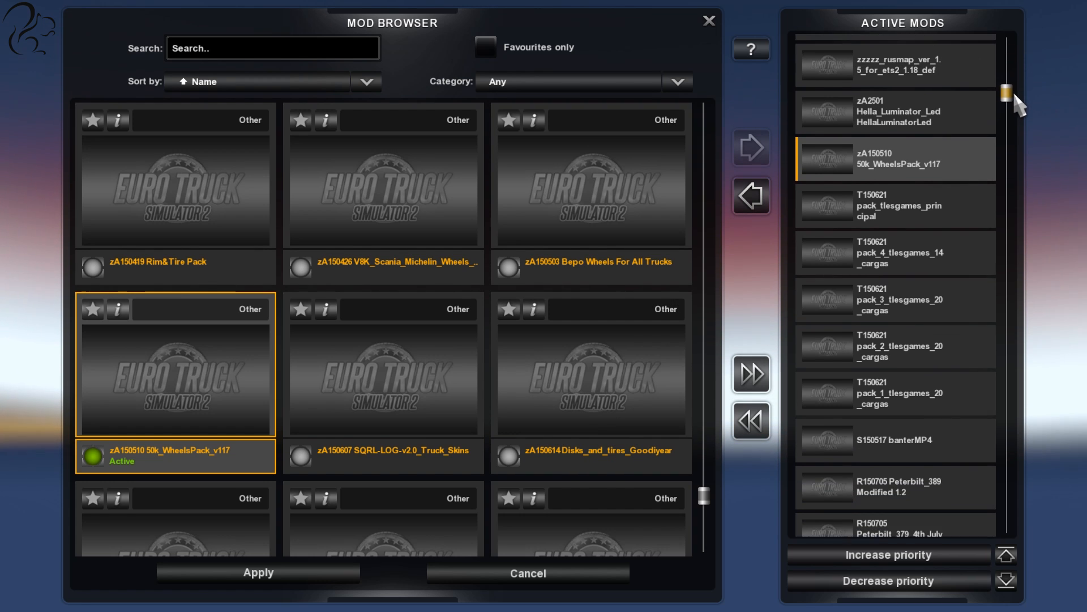
# Pick the zzzzz_rusmap 1.5 model mod and toggle its green status light off
pyautogui.scroll(-3)
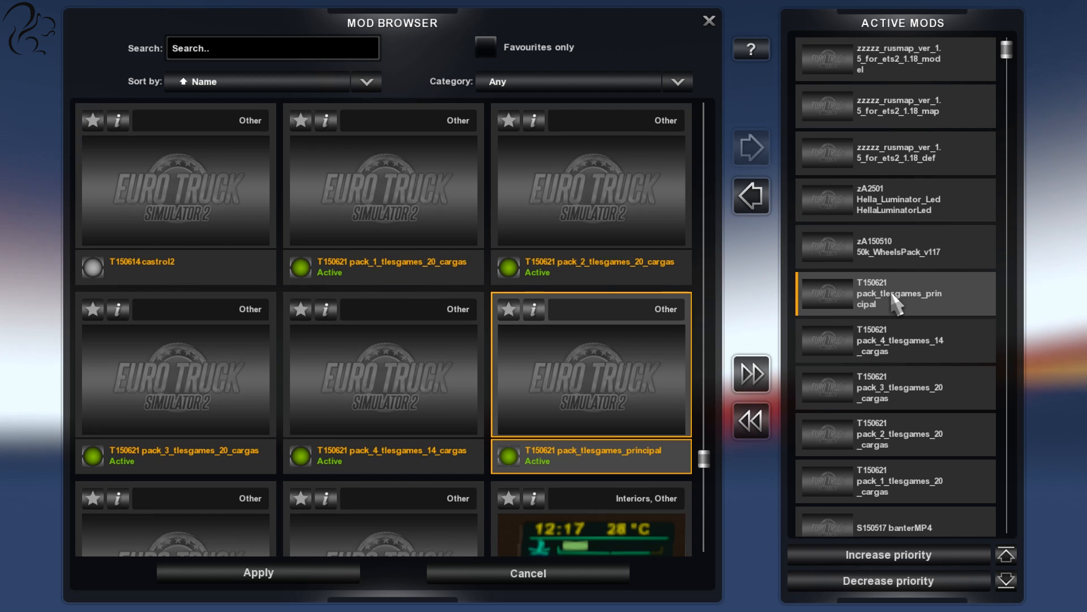
pyautogui.click(751, 195)
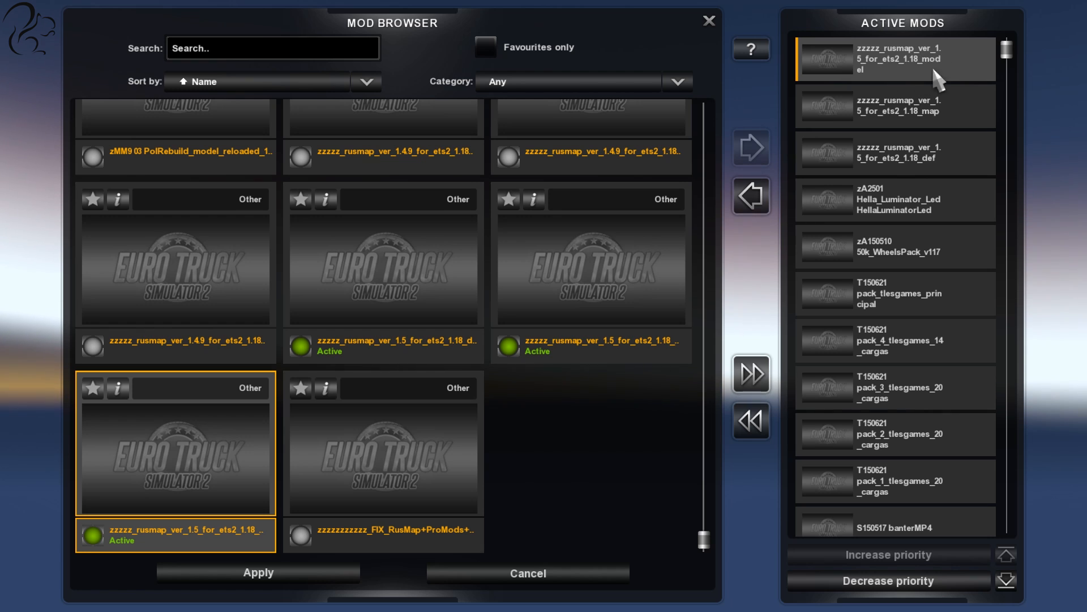
pyautogui.moveTo(748, 198)
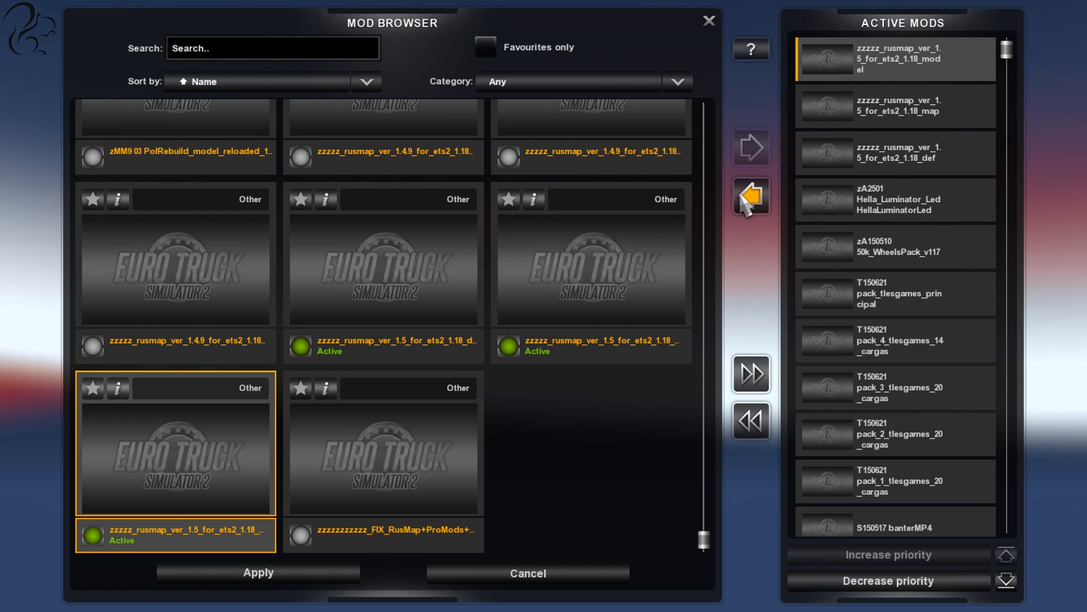
pyautogui.moveTo(101, 542)
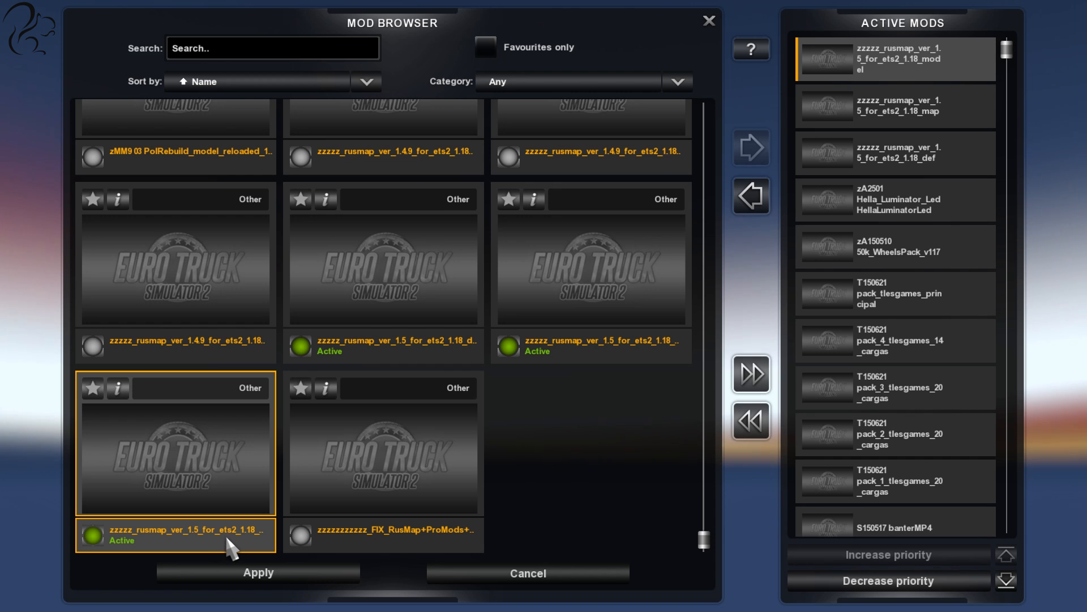
pyautogui.click(752, 195)
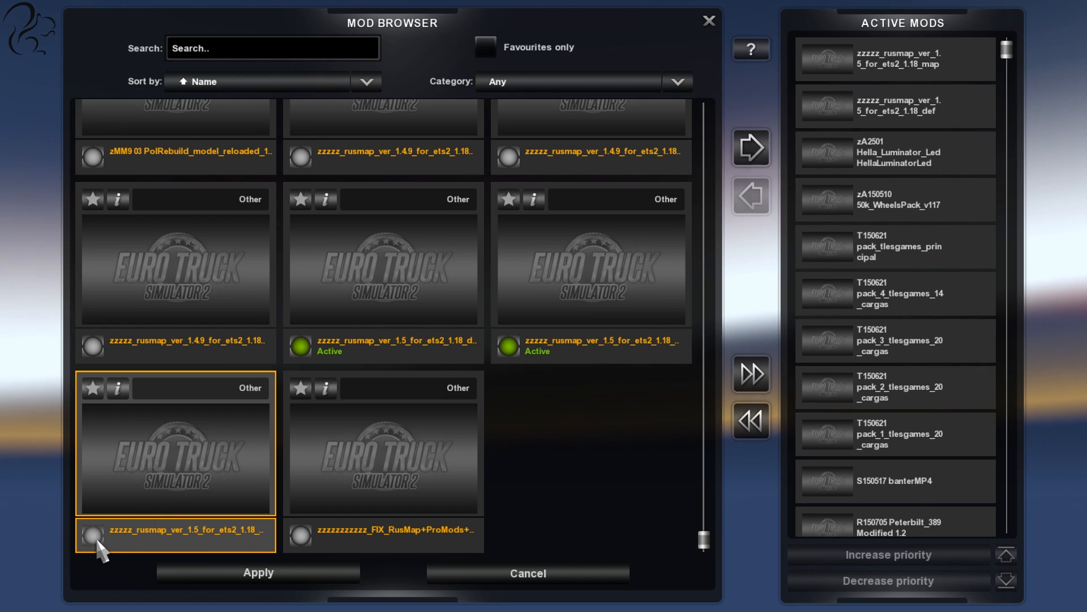
pyautogui.moveTo(751, 148)
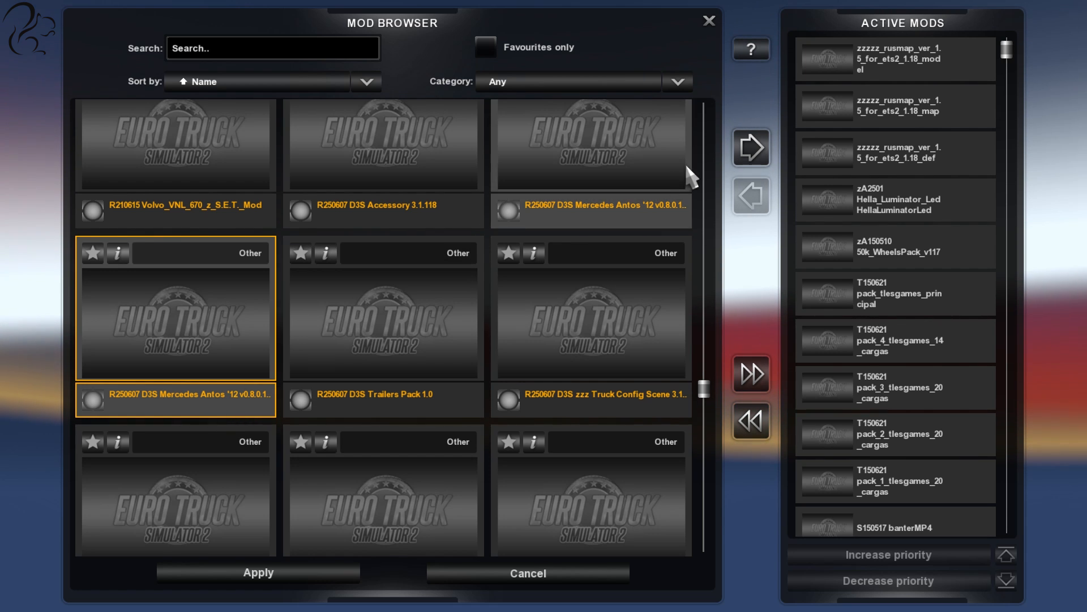
# Activate D3S Mercedes Antos '12 part2, move it to top priority, then lower it
pyautogui.click(750, 148)
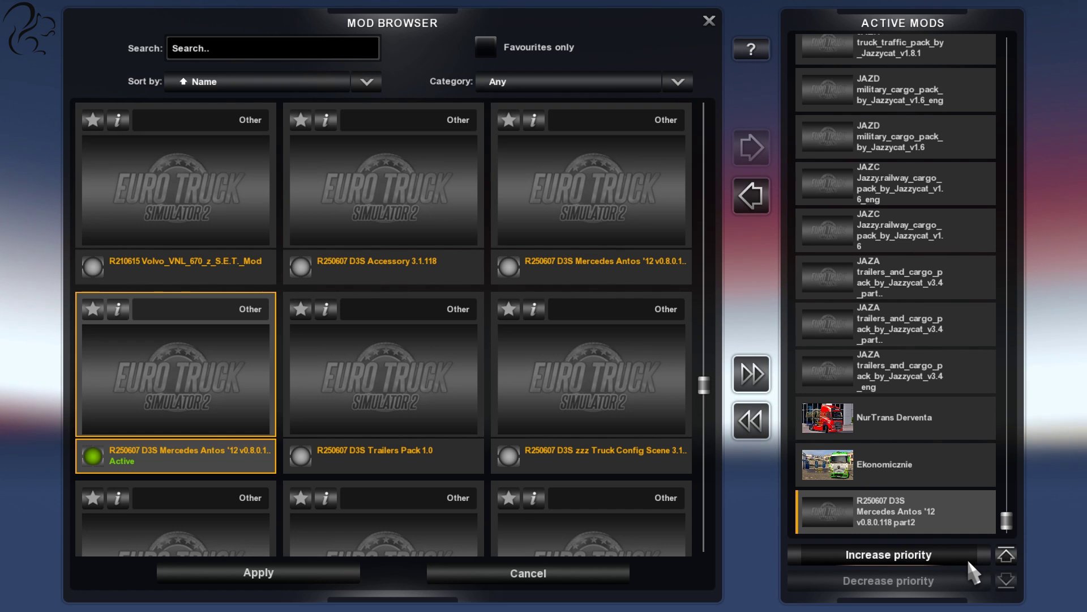
pyautogui.click(888, 554)
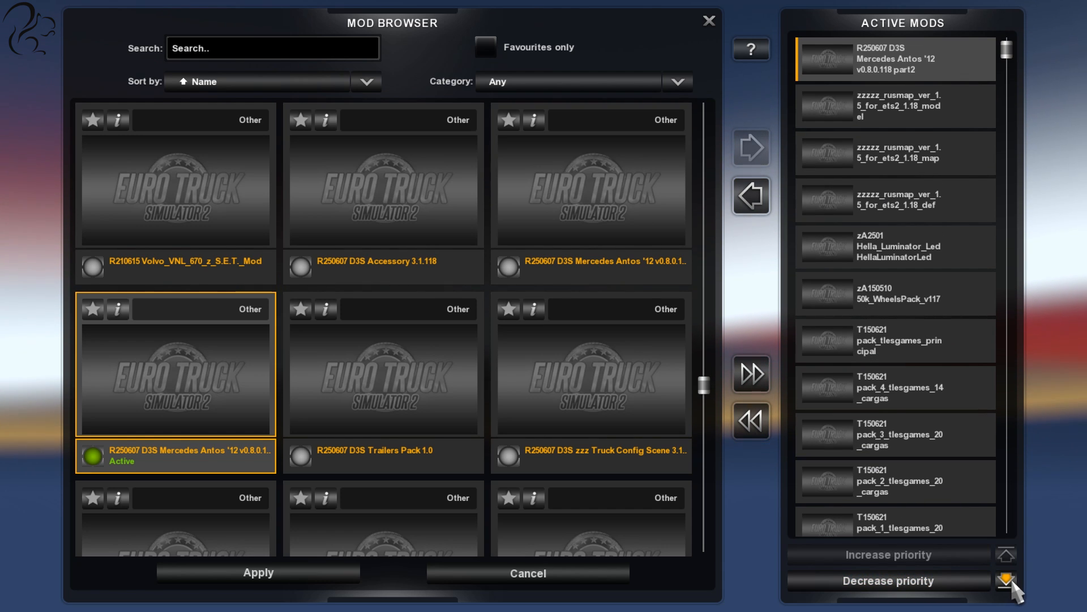
pyautogui.click(1006, 580)
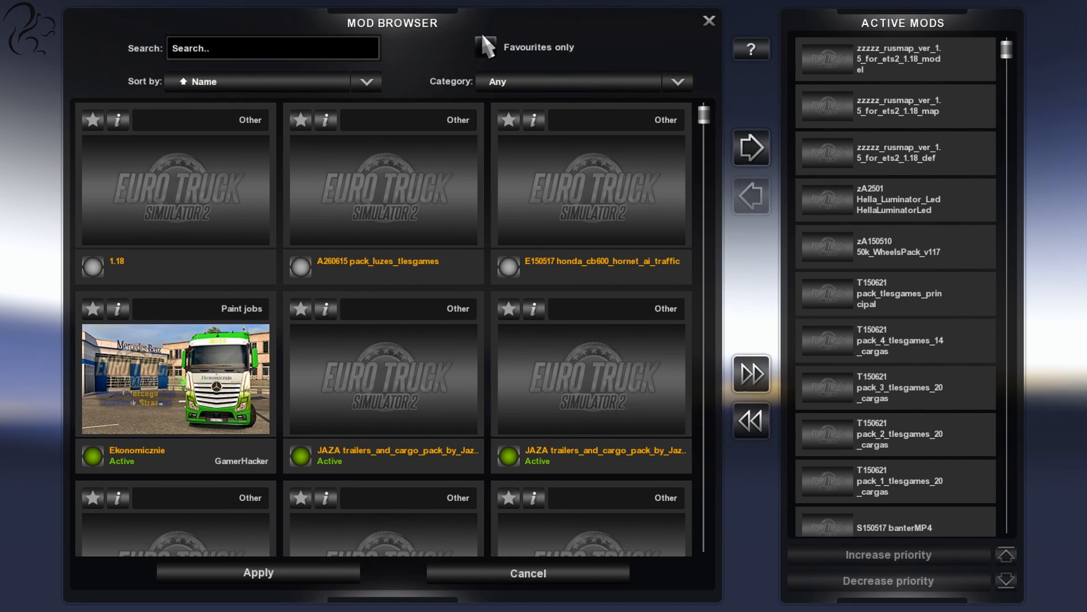
# Search the mod browser for 'jaz', then 'merc' for Mercedes mods, and clear it
pyautogui.click(273, 48)
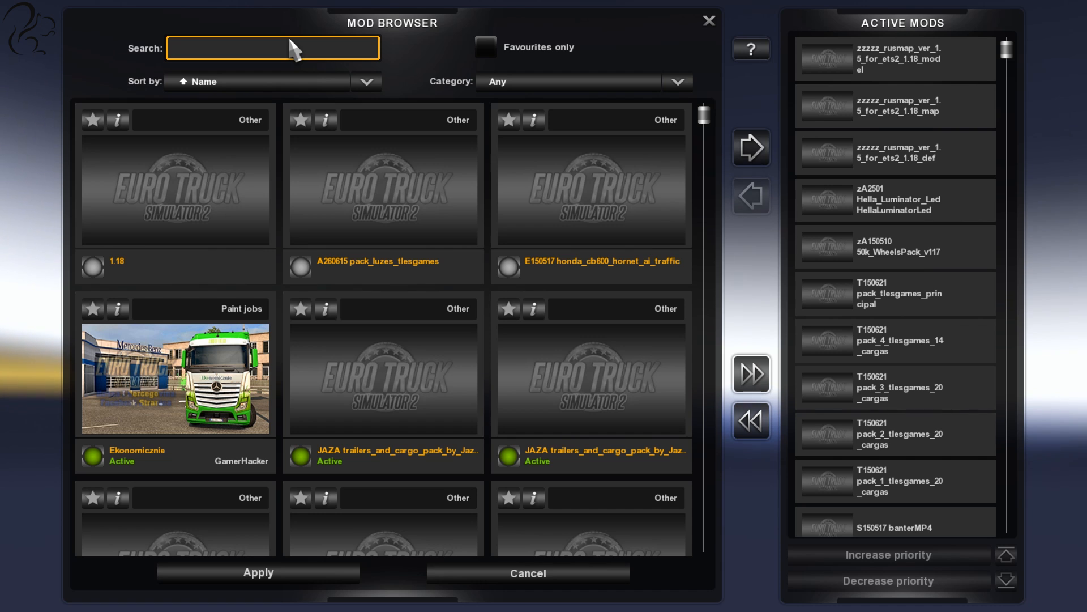
pyautogui.write('jaz')
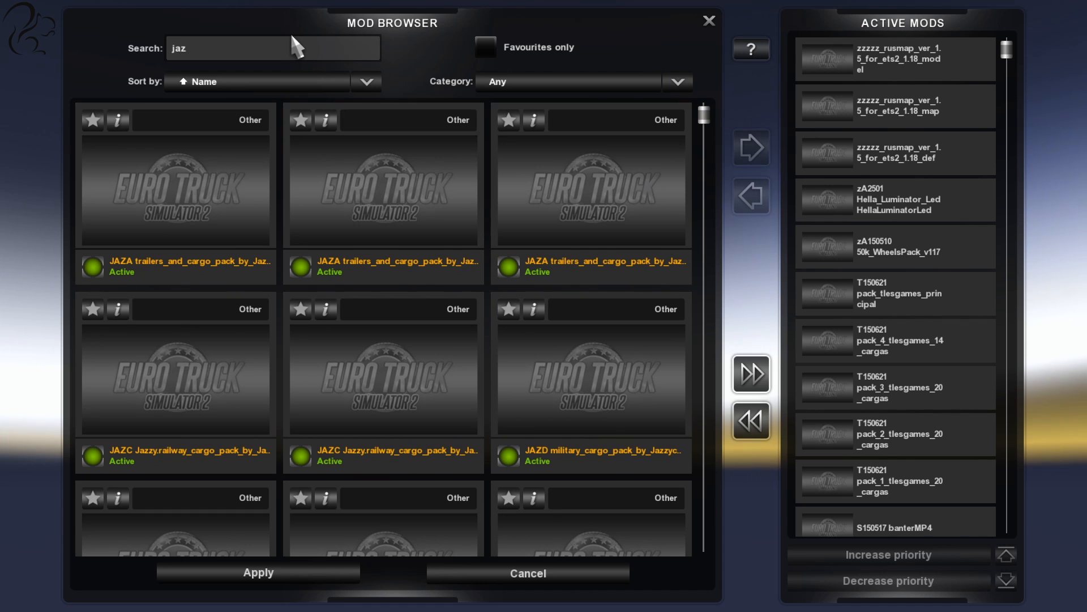
pyautogui.write('m')
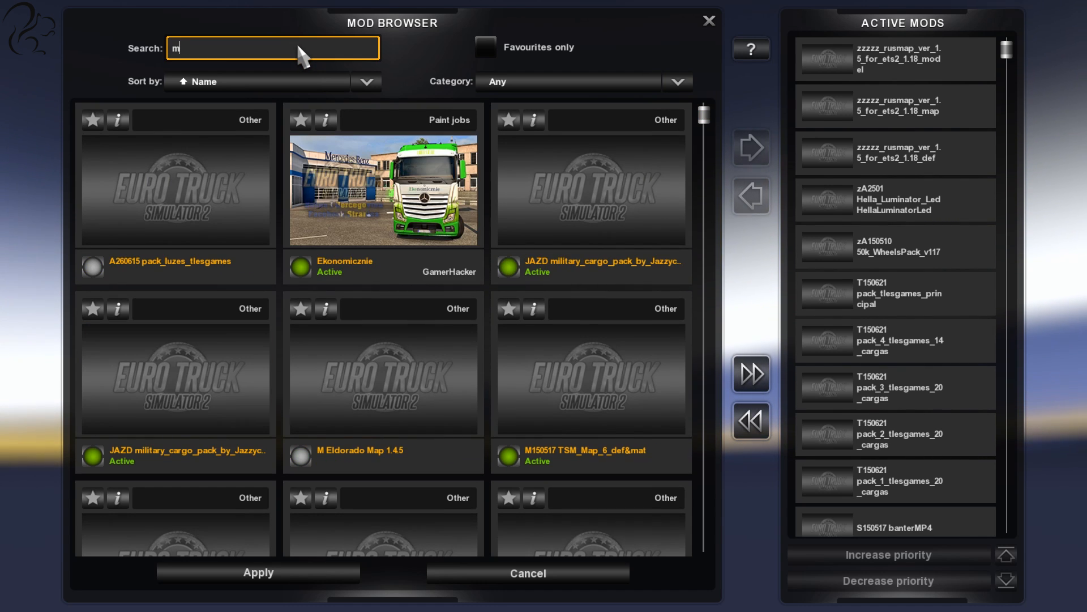
pyautogui.write('erc')
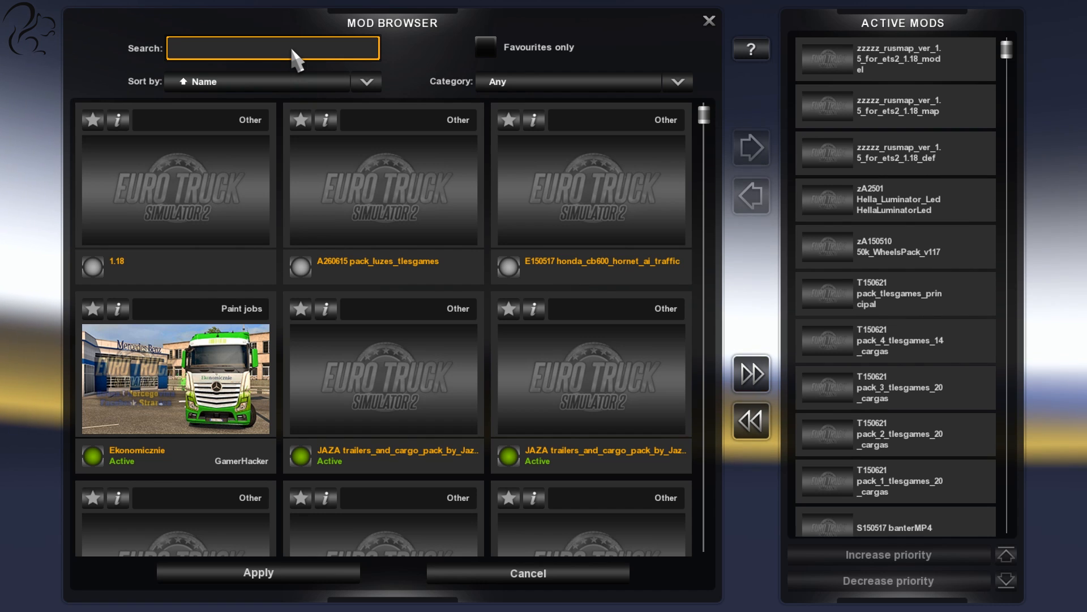
pyautogui.click(290, 50)
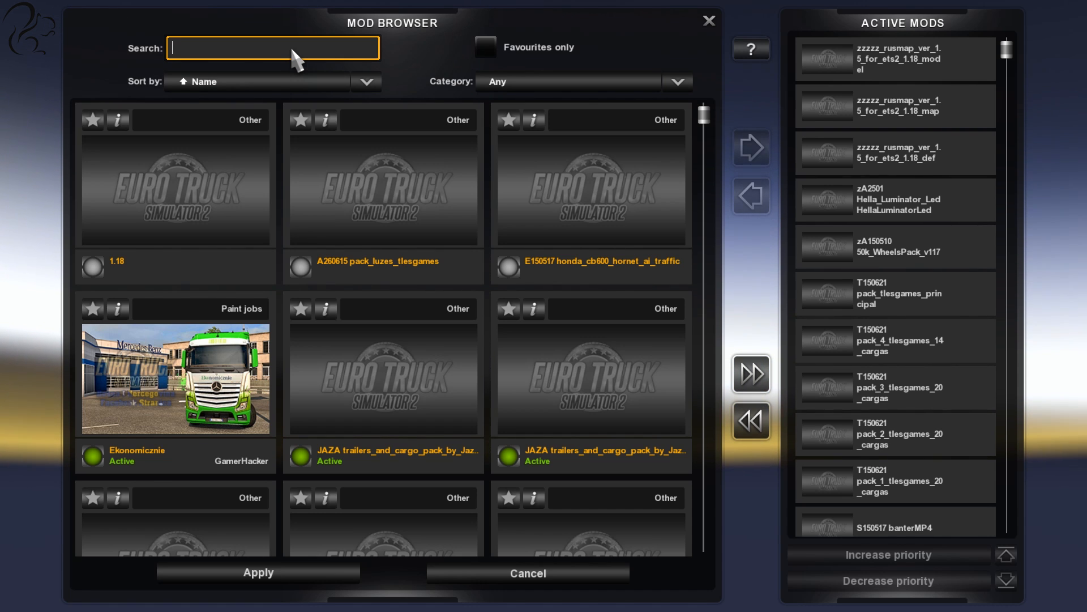
pyautogui.write('merc')
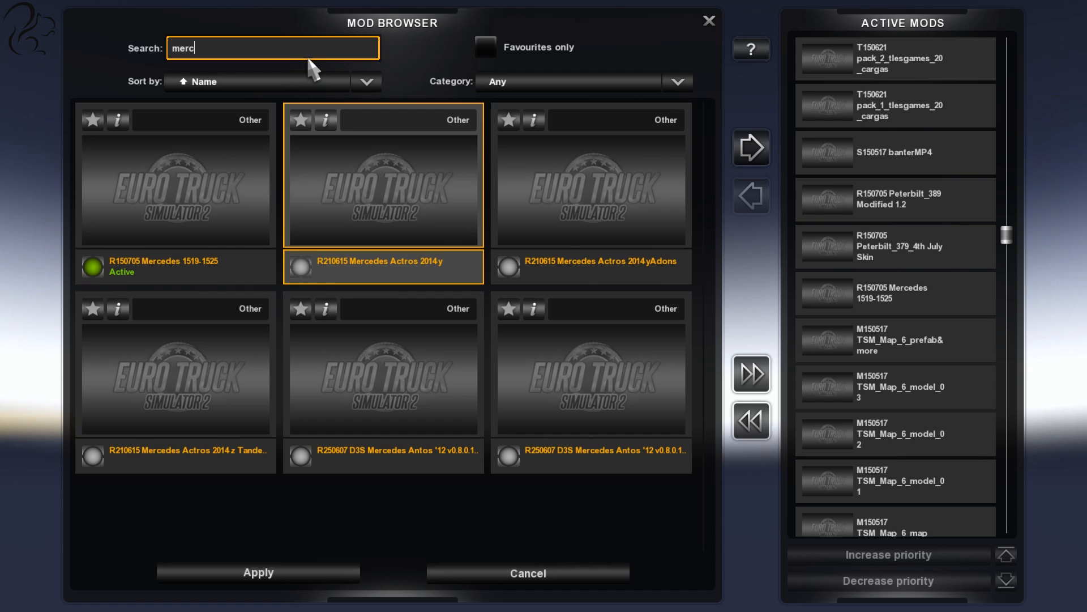
pyautogui.press('Backspace')
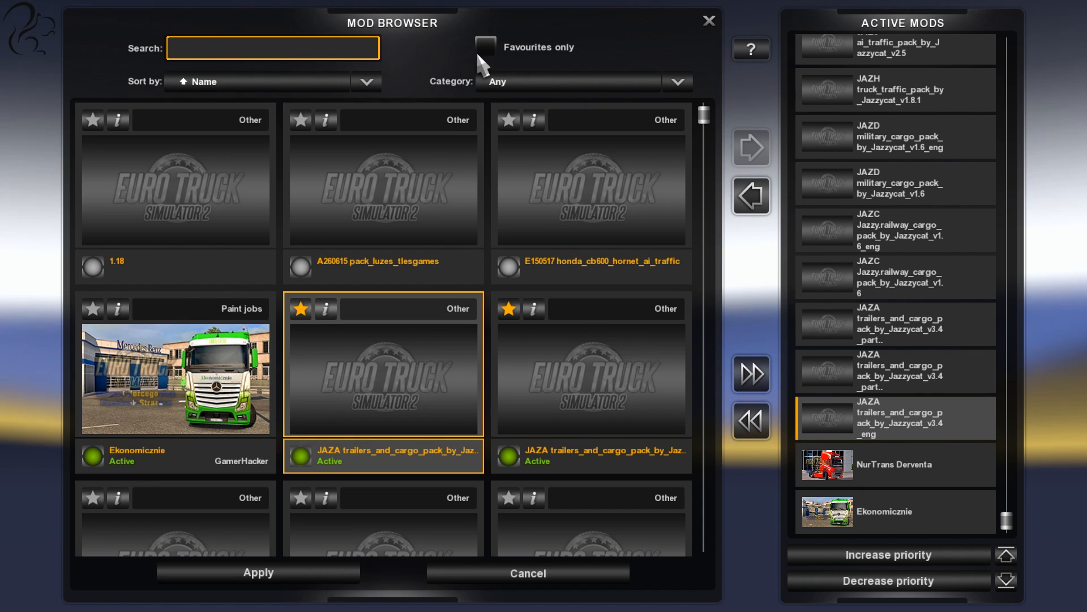
pyautogui.click(486, 47)
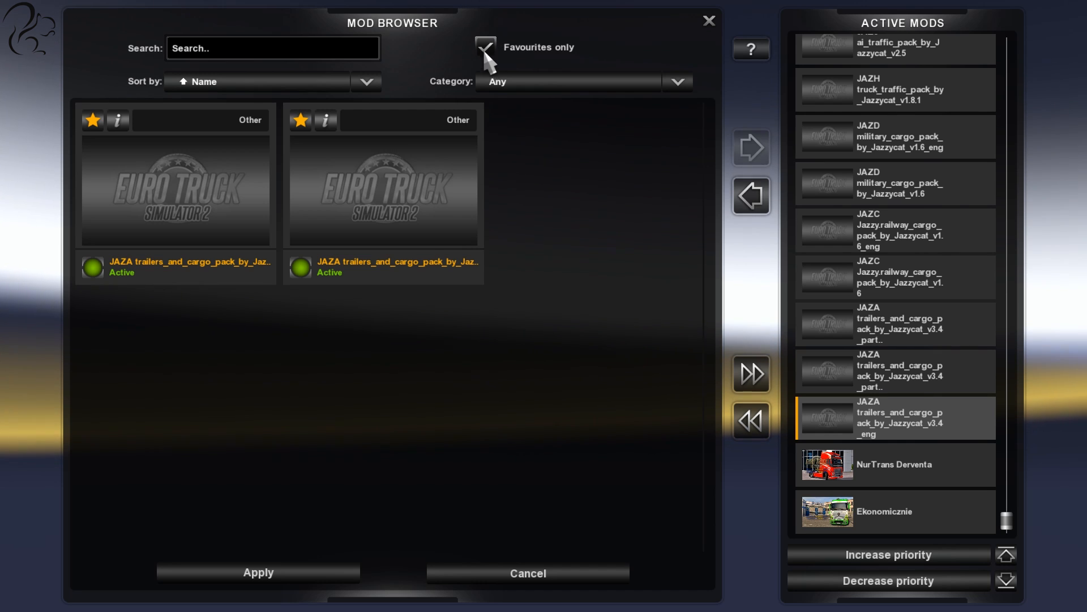
pyautogui.click(485, 47)
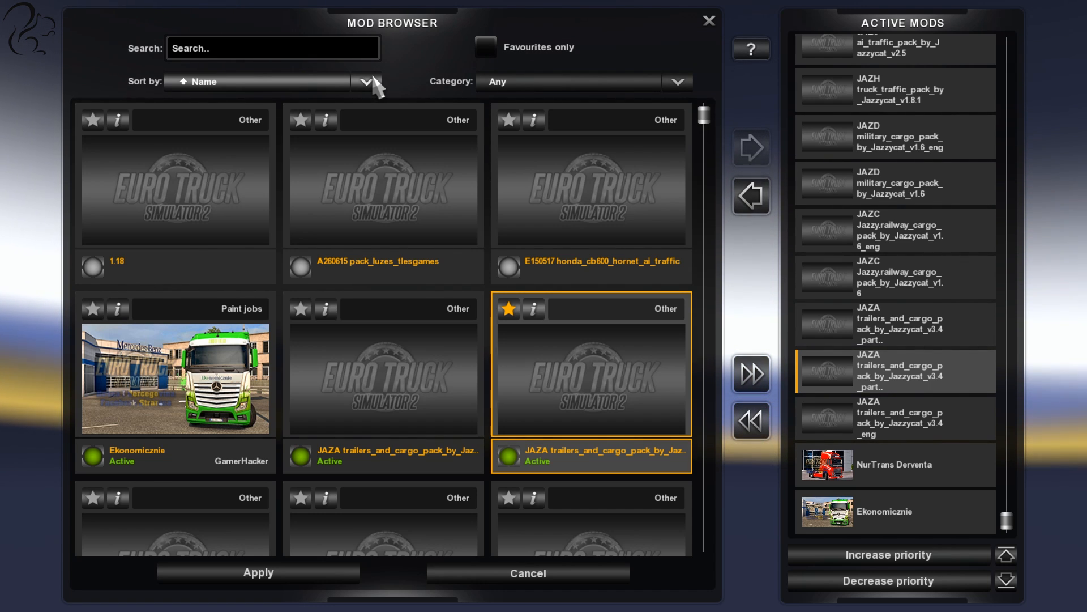
pyautogui.click(390, 182)
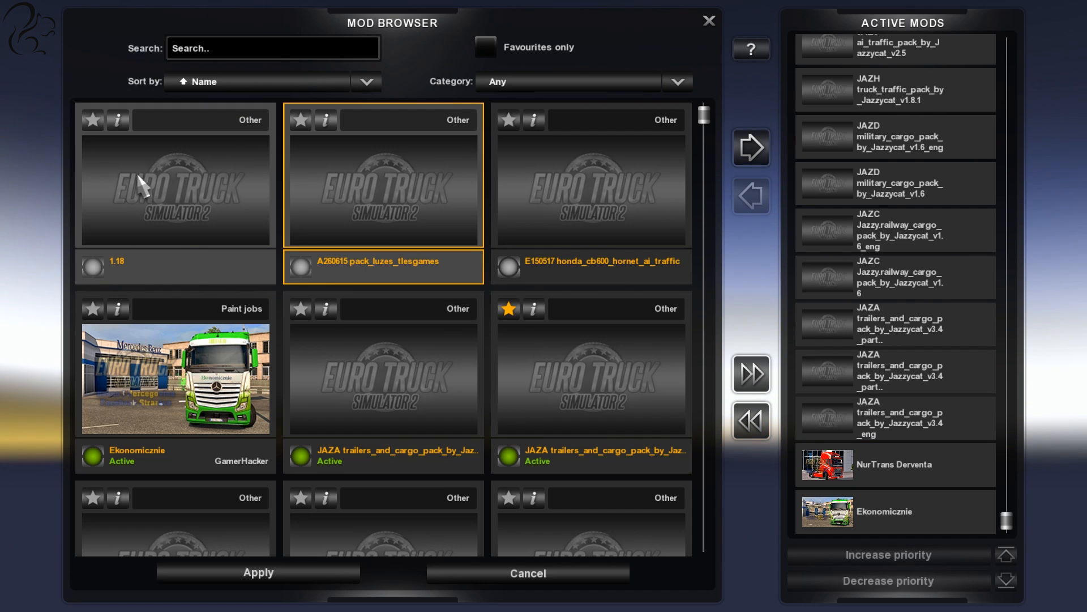
pyautogui.click(118, 120)
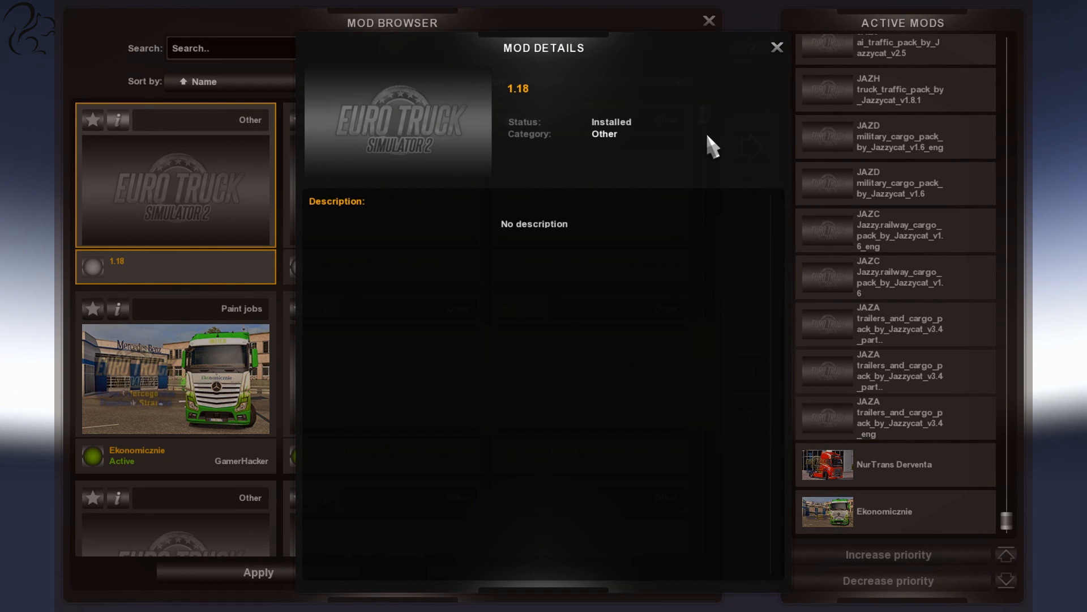
pyautogui.moveTo(520, 153)
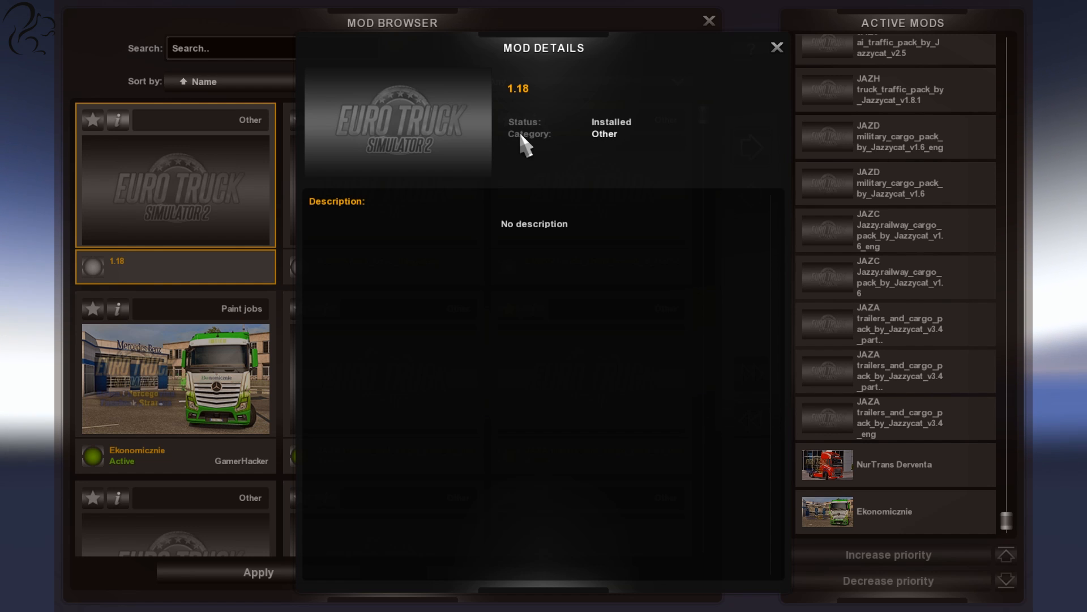
pyautogui.moveTo(776, 49)
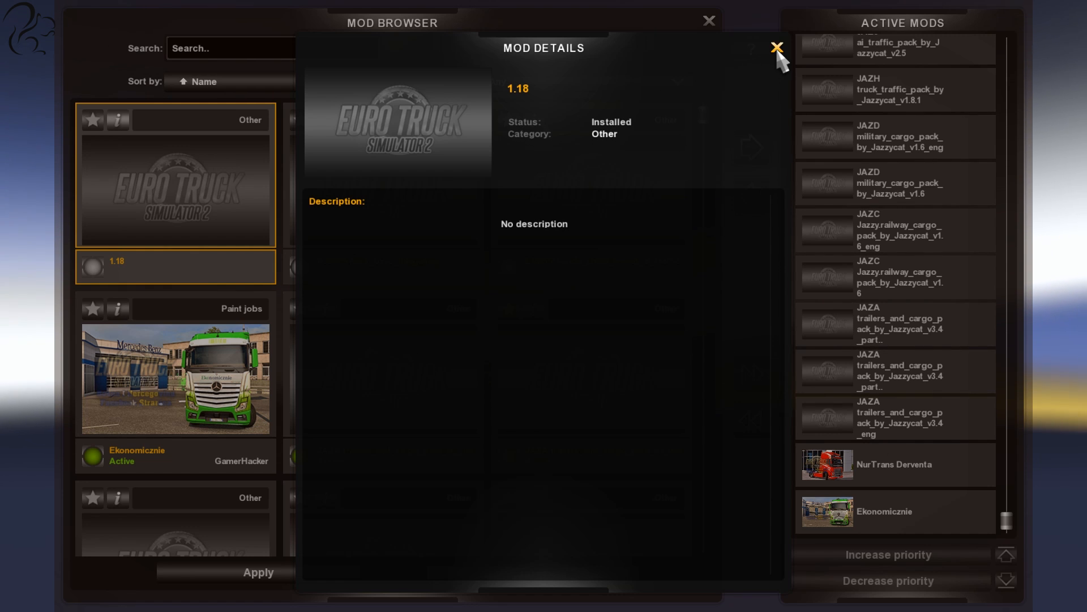
pyautogui.click(777, 50)
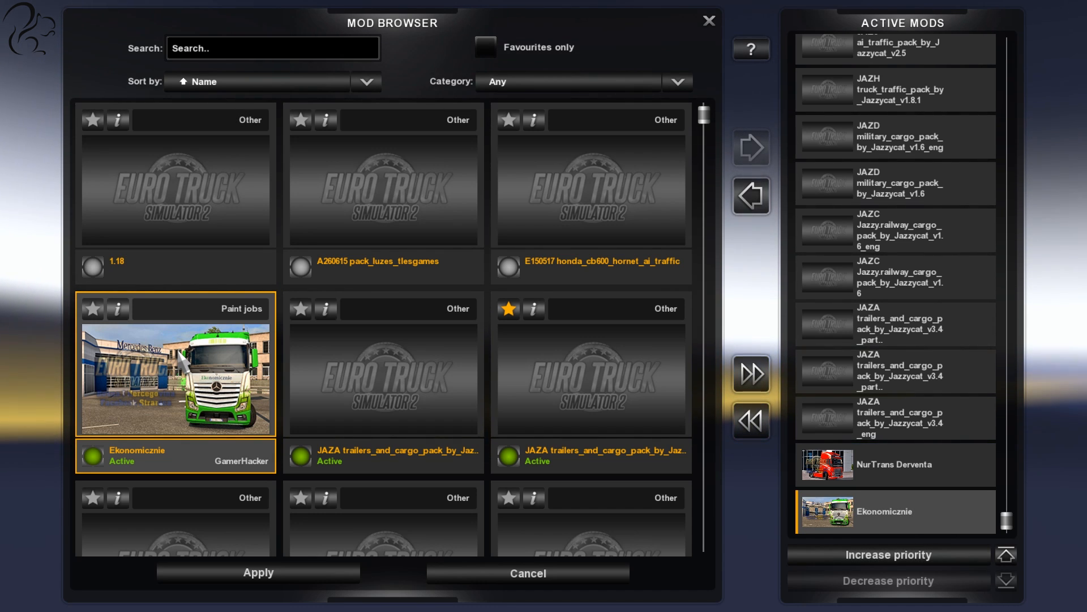
pyautogui.click(117, 308)
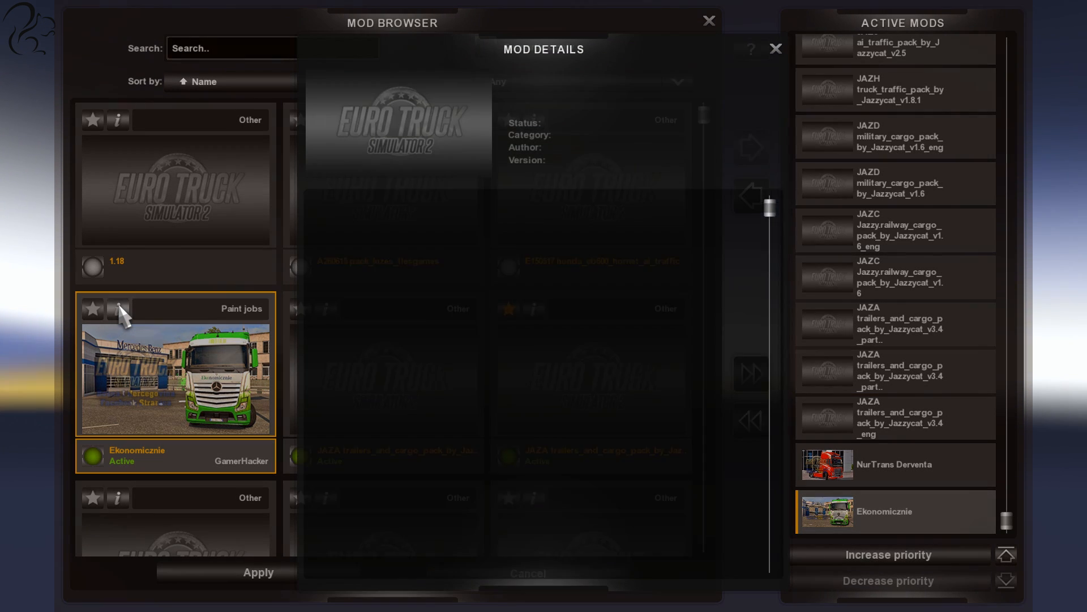
pyautogui.click(118, 309)
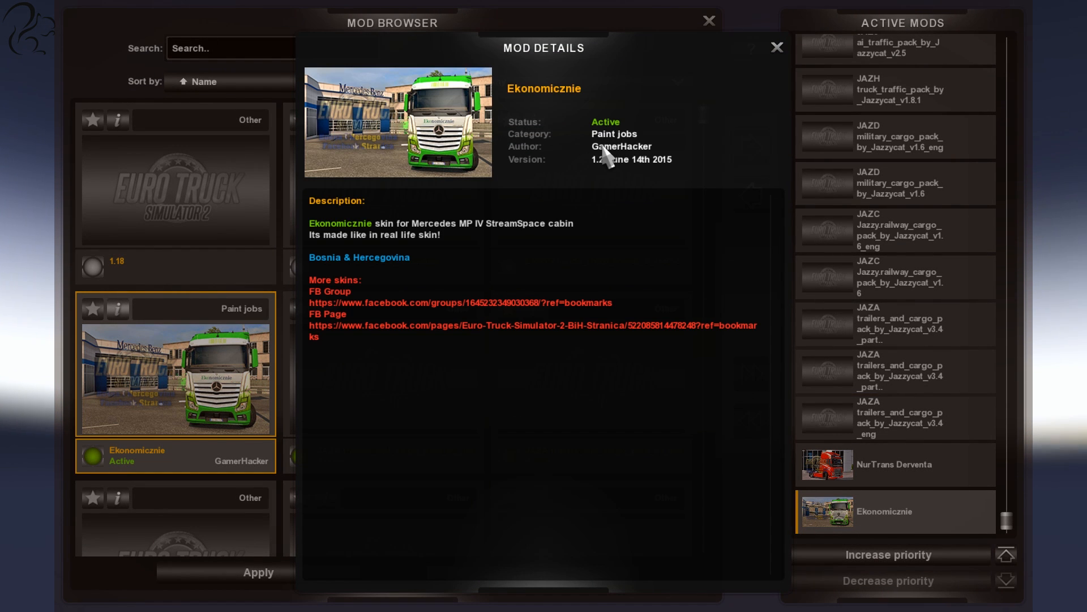
pyautogui.moveTo(589, 185)
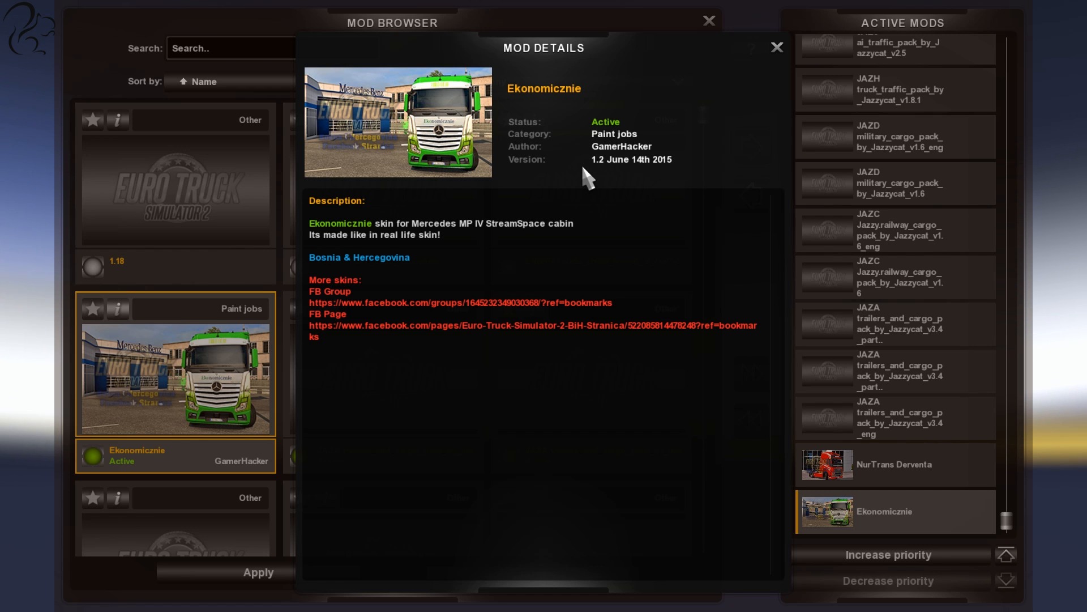
pyautogui.moveTo(417, 122)
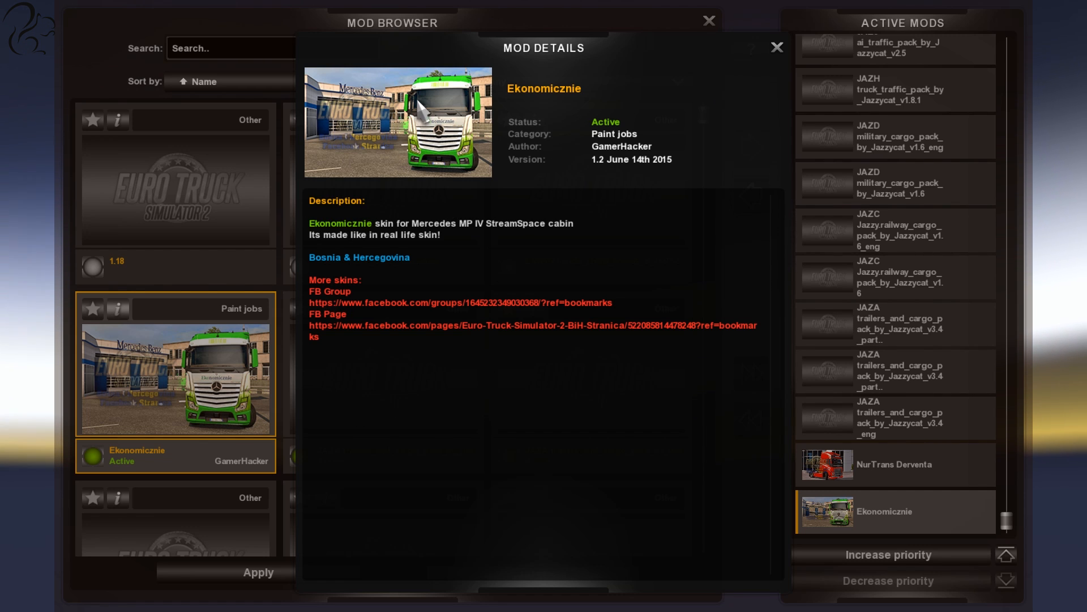
pyautogui.click(775, 47)
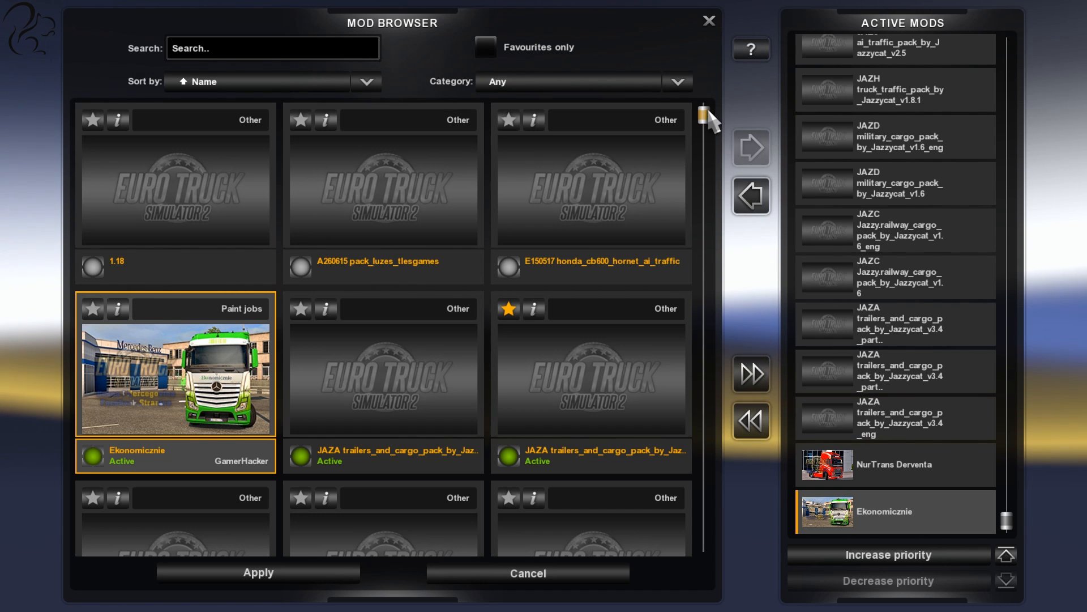
pyautogui.moveTo(707, 118); pyautogui.dragTo(707, 548)
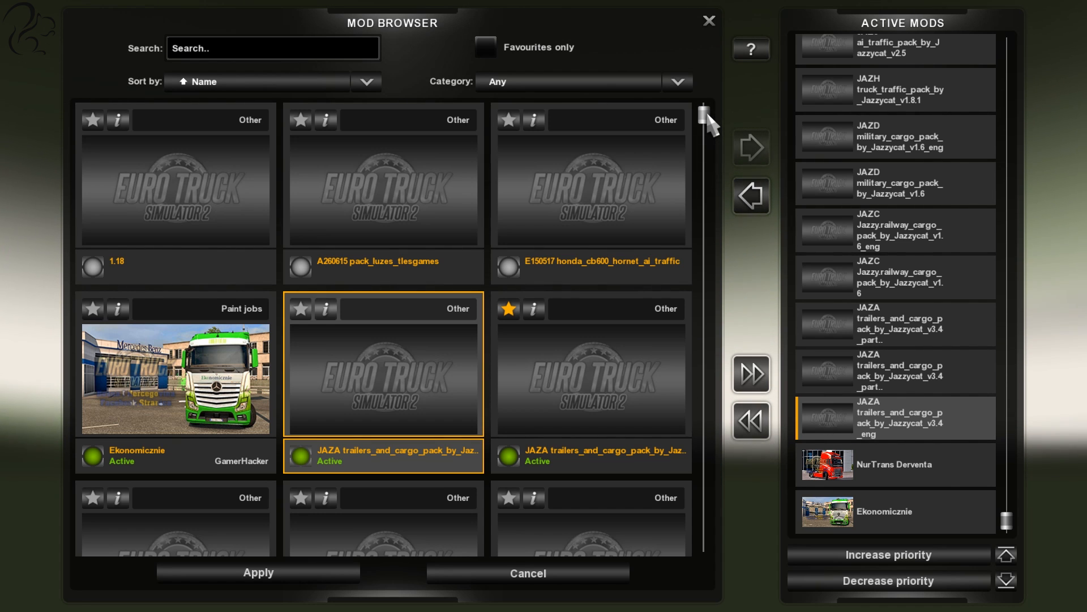
pyautogui.scroll(-3)
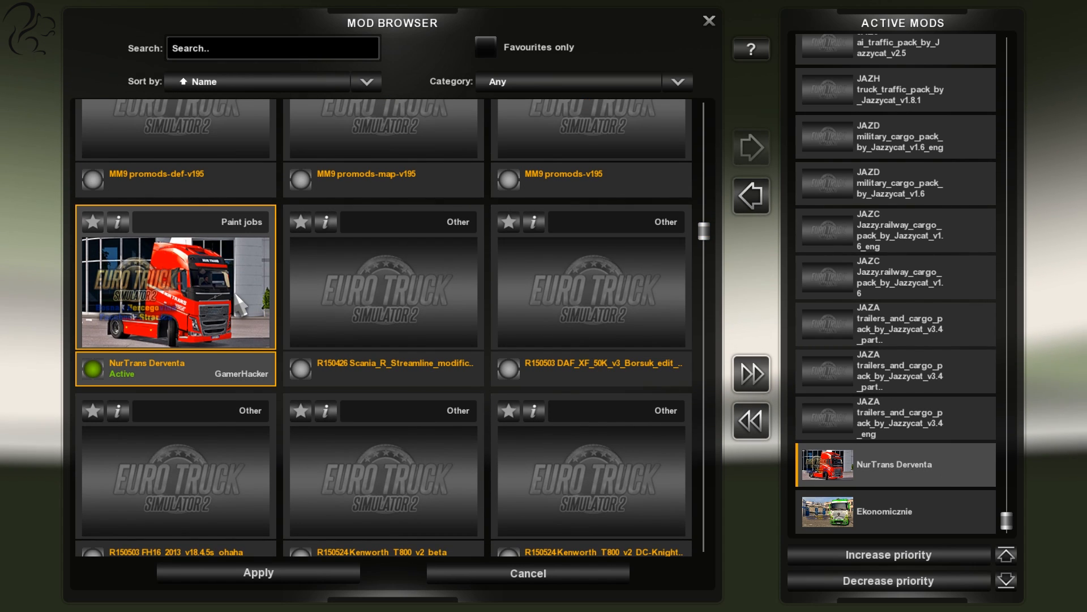
pyautogui.moveTo(283, 310)
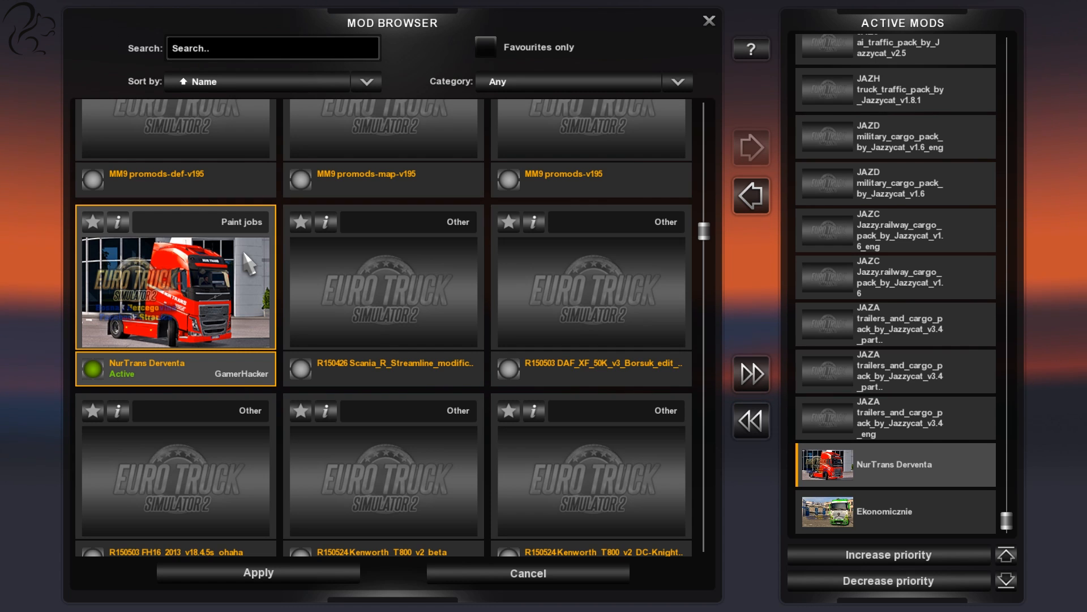
pyautogui.moveTo(165, 379)
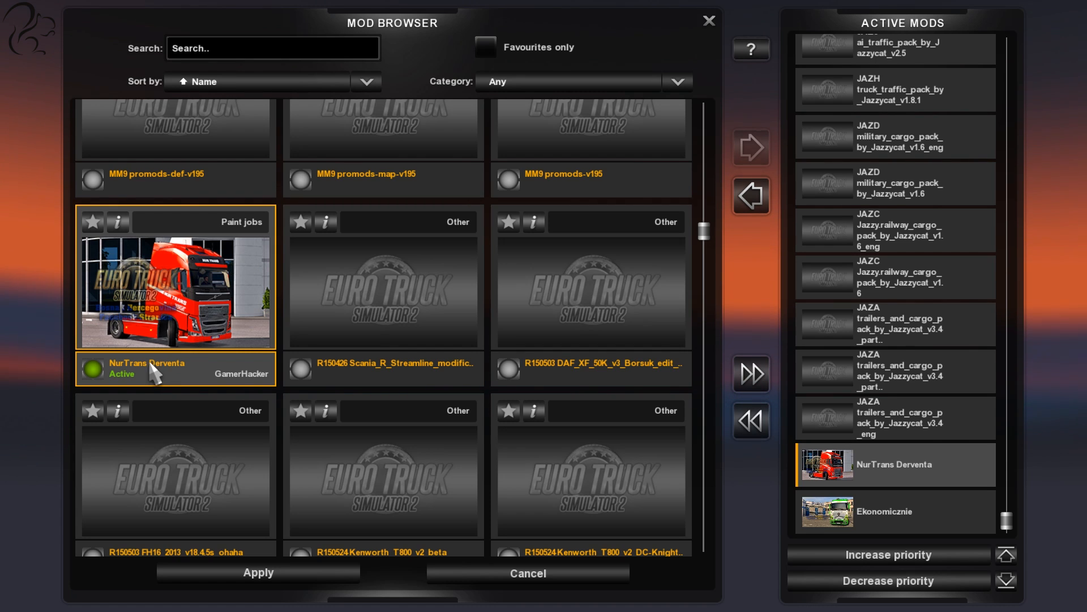
pyautogui.moveTo(121, 390)
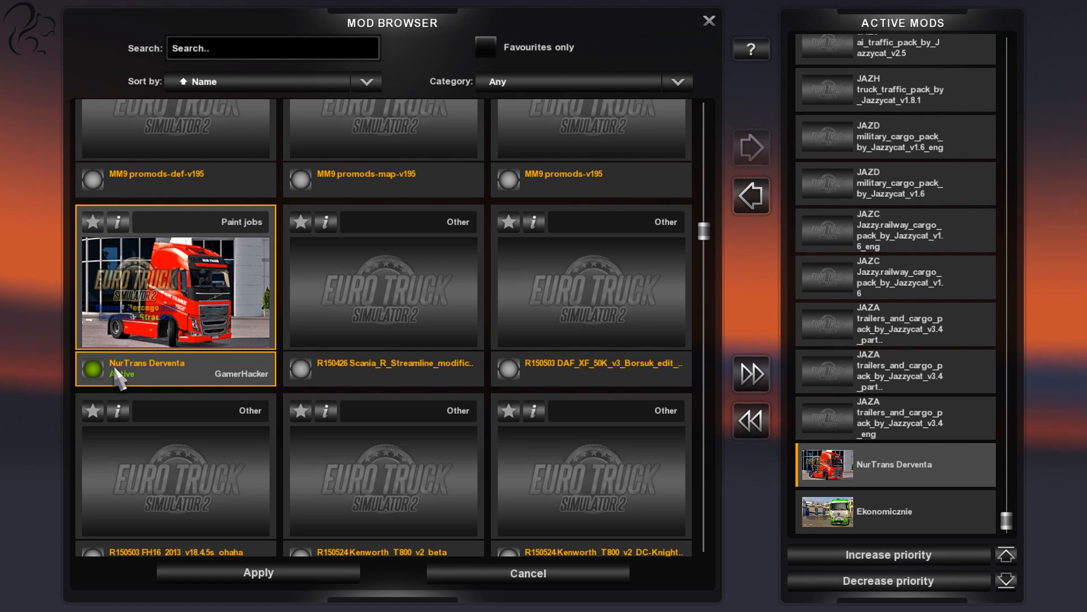
pyautogui.moveTo(201, 377)
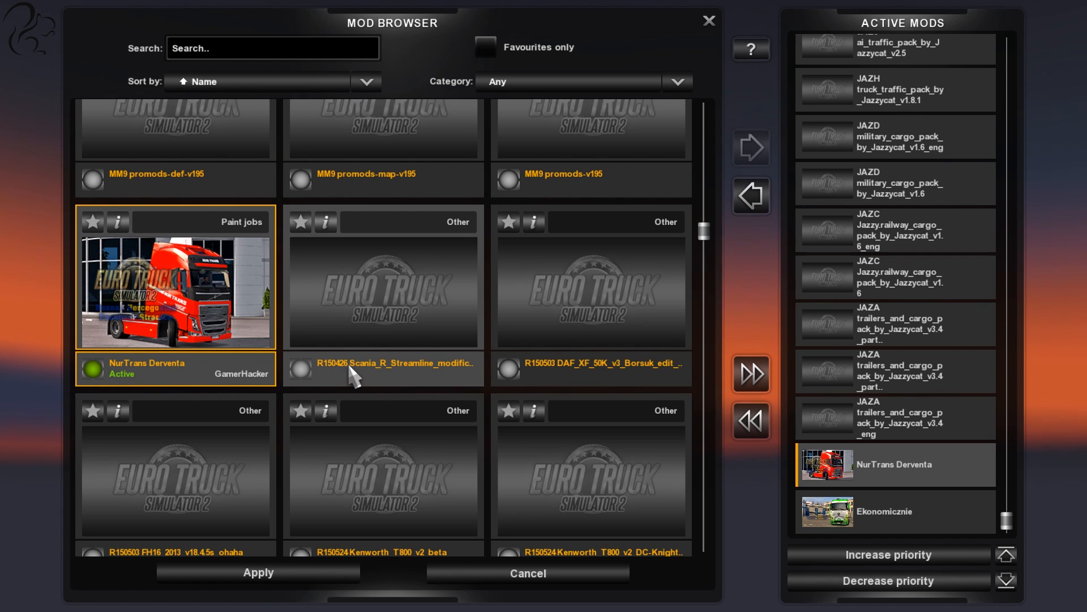
pyautogui.moveTo(431, 378)
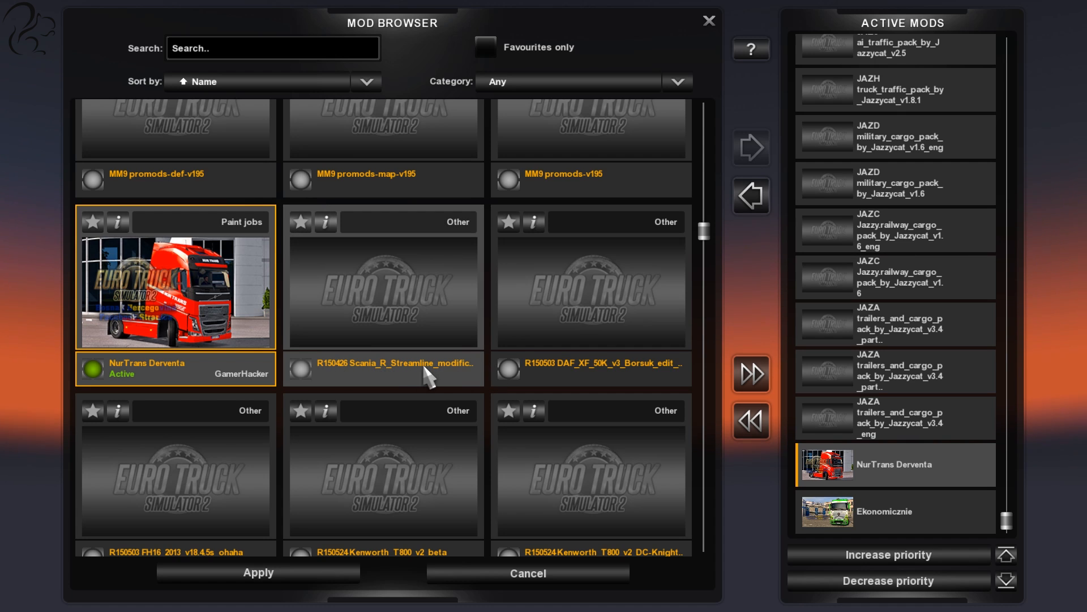
pyautogui.moveTo(407, 387)
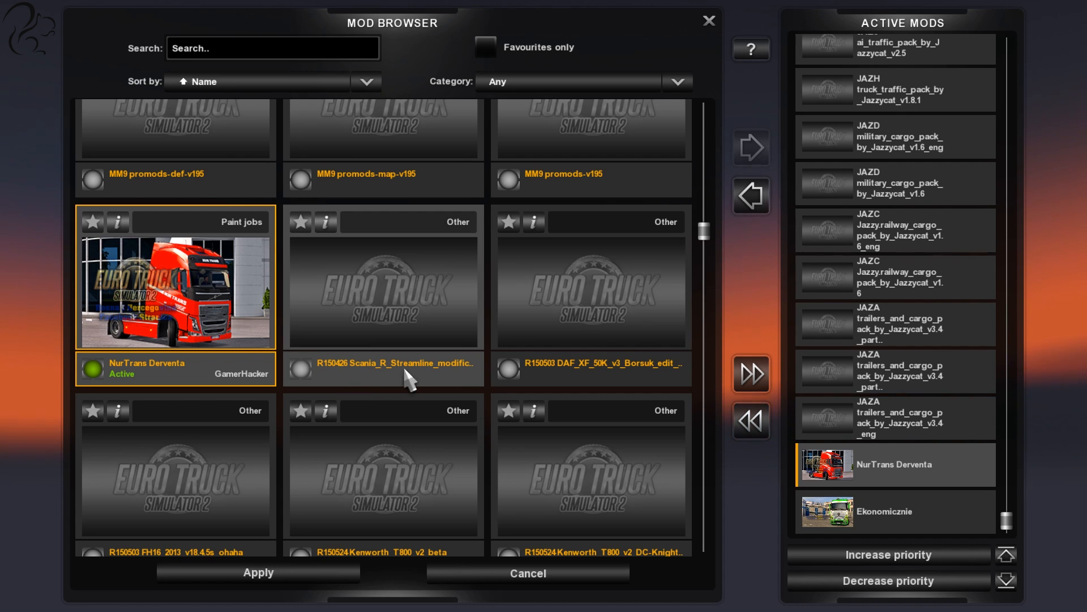
pyautogui.moveTo(333, 383)
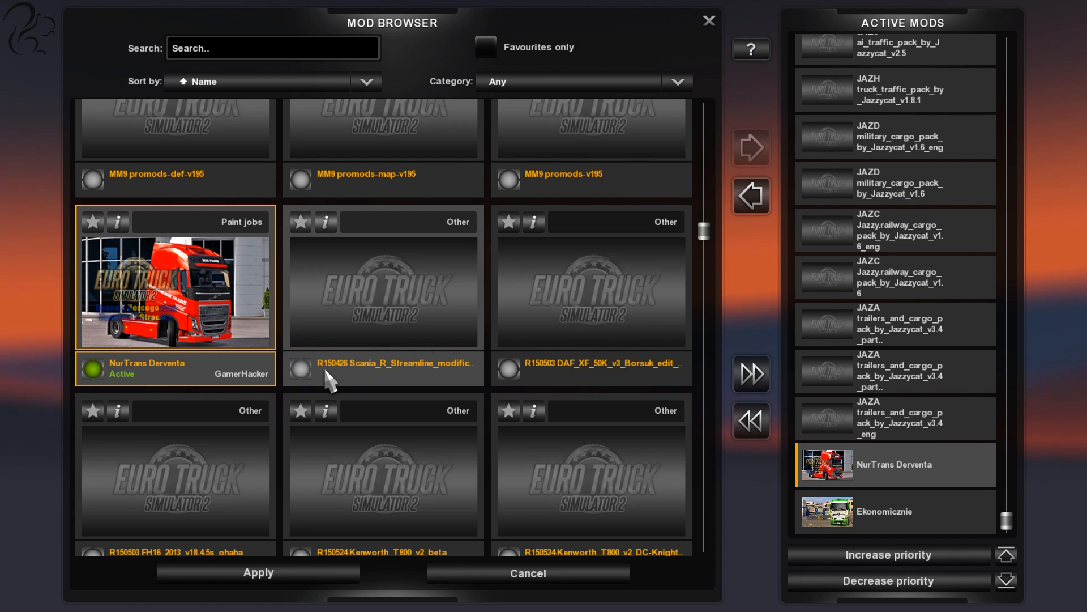
pyautogui.moveTo(377, 381)
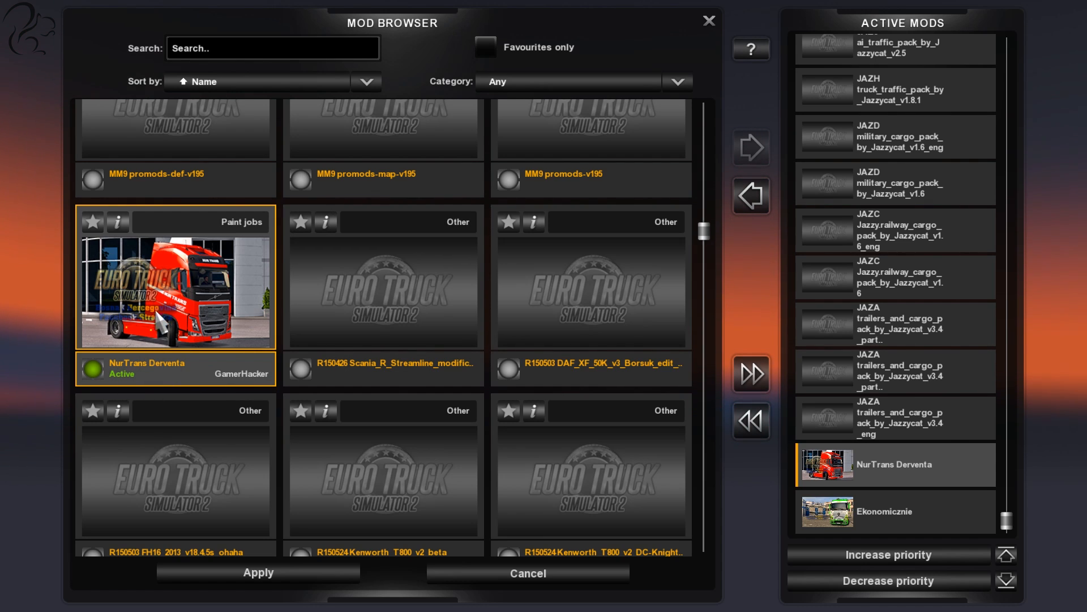
pyautogui.moveTo(929, 505)
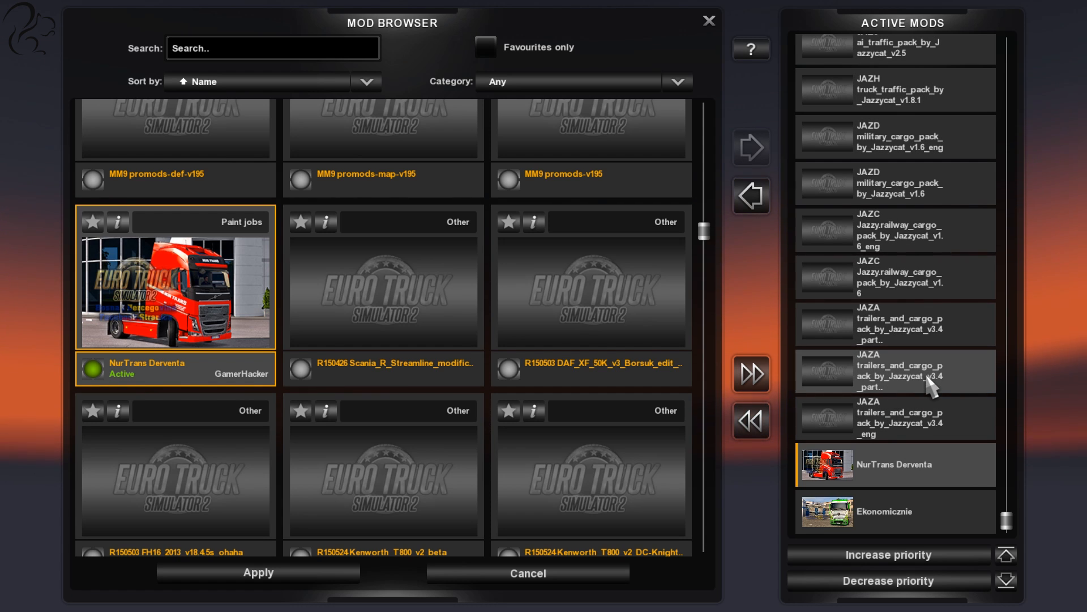
pyautogui.moveTo(921, 426)
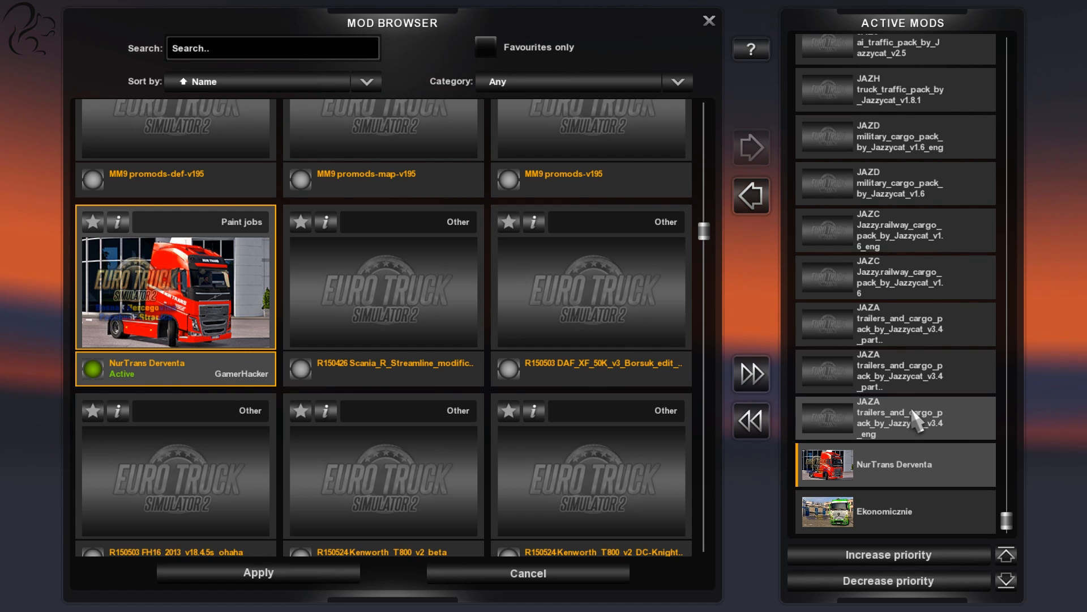
pyautogui.moveTo(897, 427)
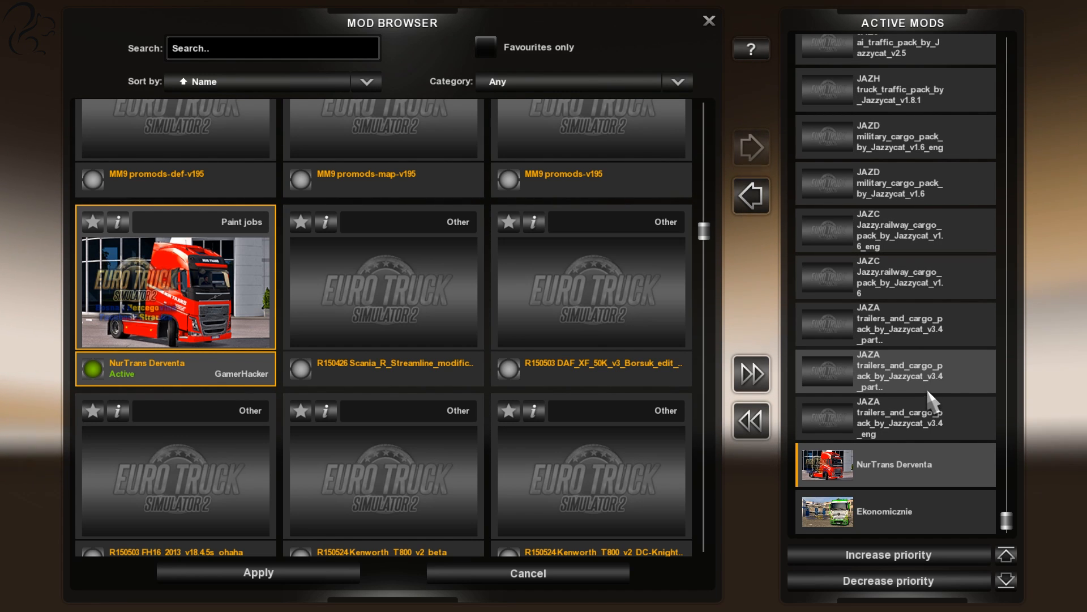
pyautogui.moveTo(939, 418)
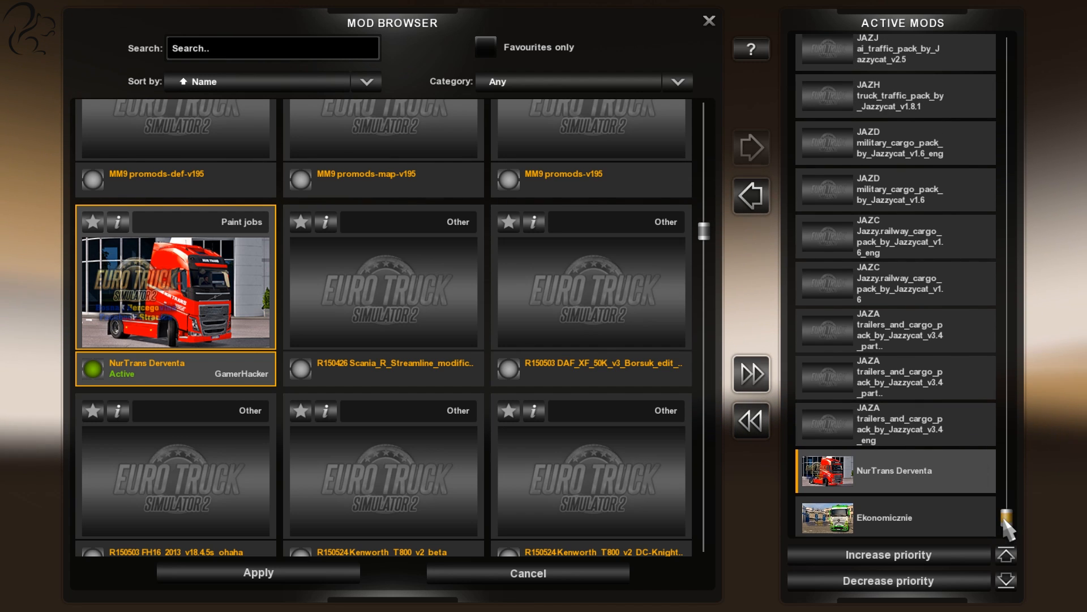
# Drag NurTrans Derventa below Ekonomicznie, making it the last active mod
pyautogui.moveTo(1005, 520); pyautogui.dragTo(1005, 59)
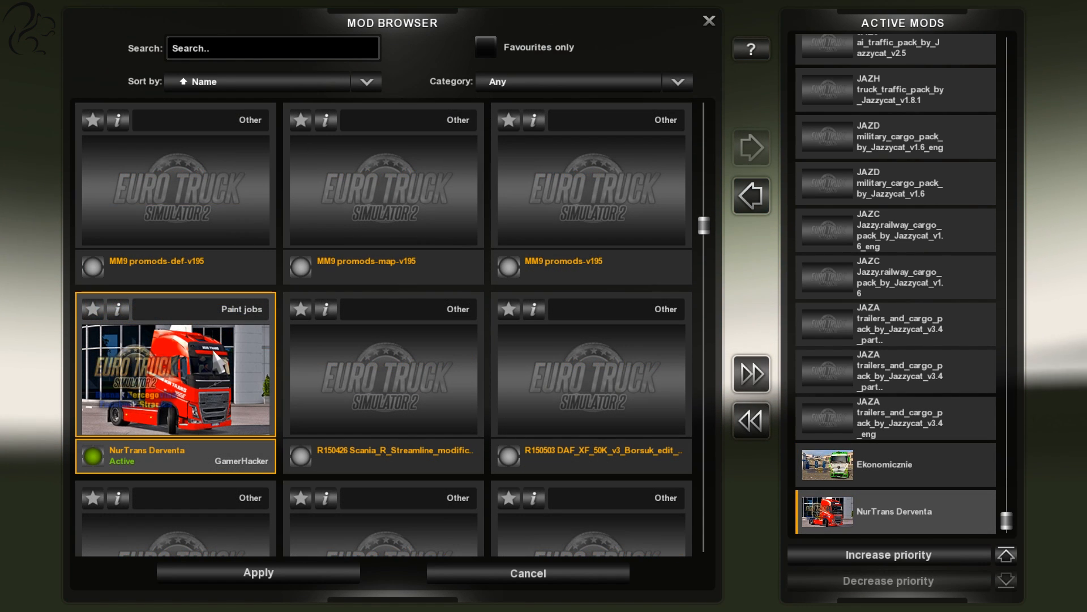
pyautogui.moveTo(675, 95)
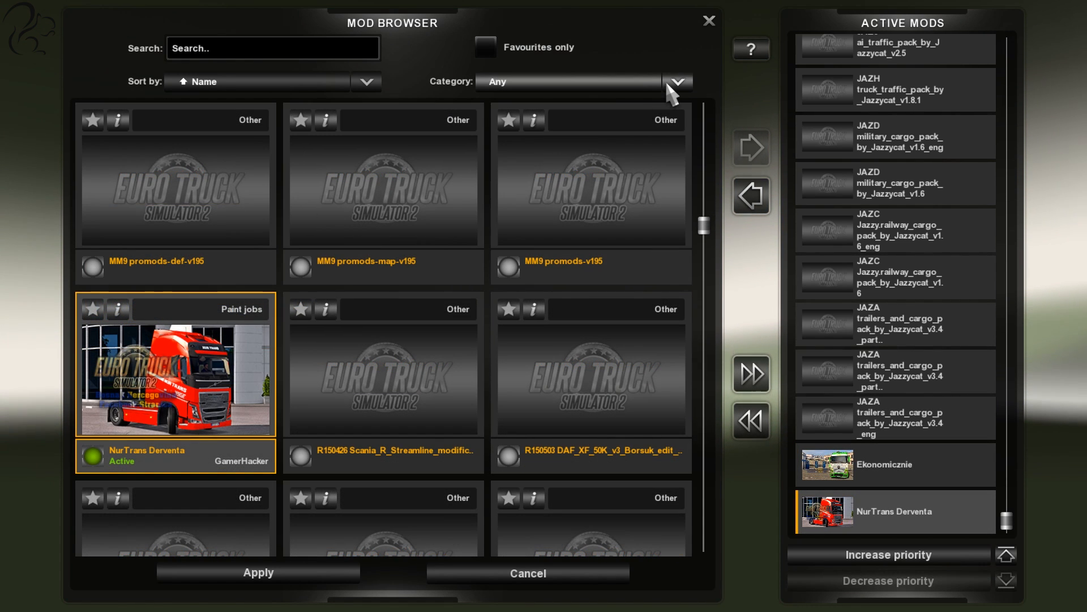
pyautogui.click(679, 81)
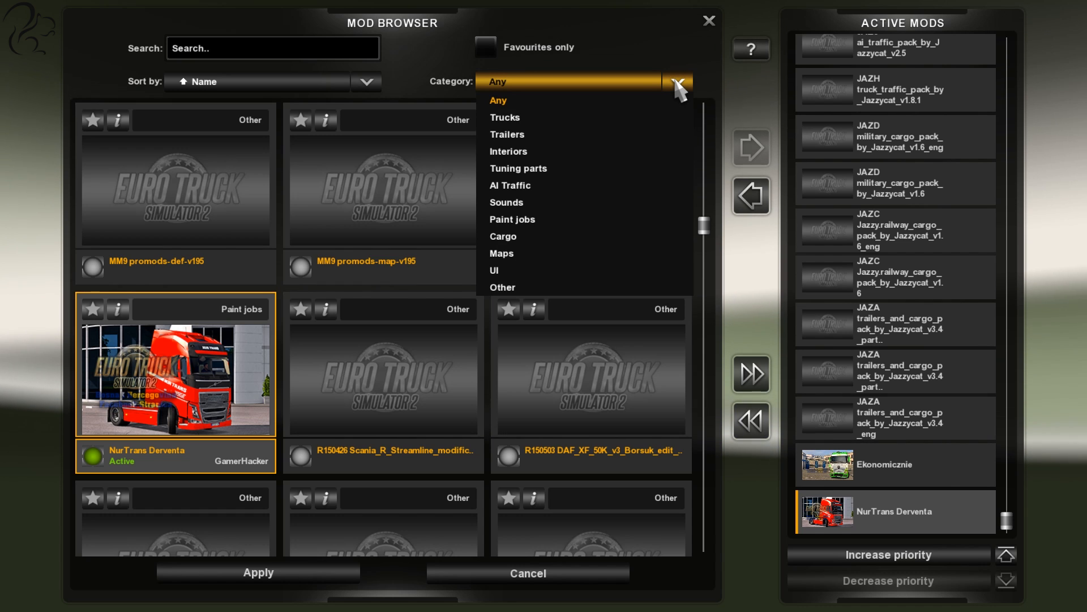
pyautogui.moveTo(589, 119)
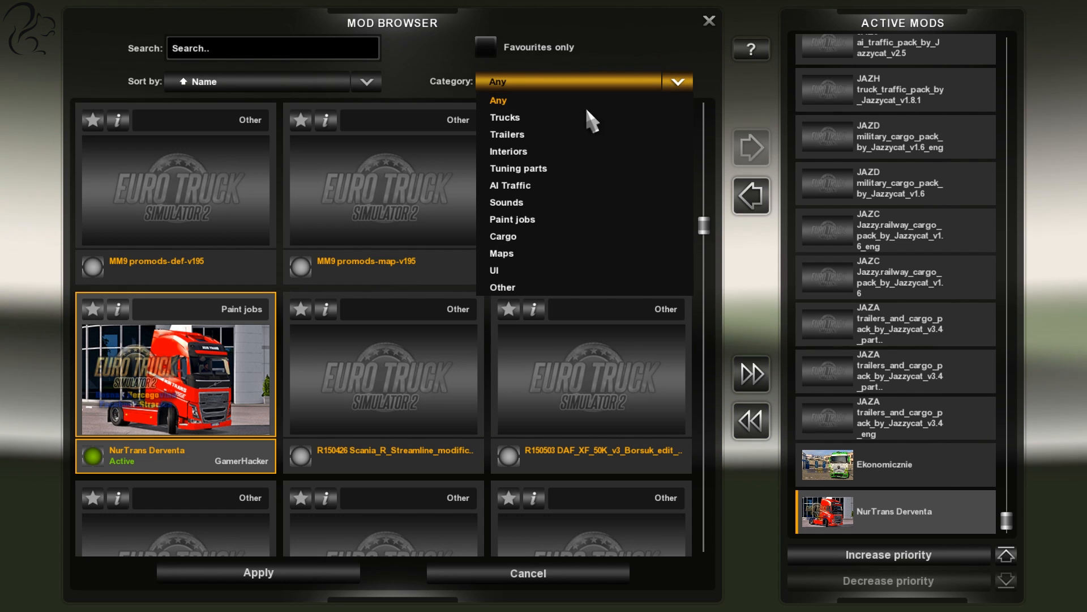
pyautogui.click(512, 219)
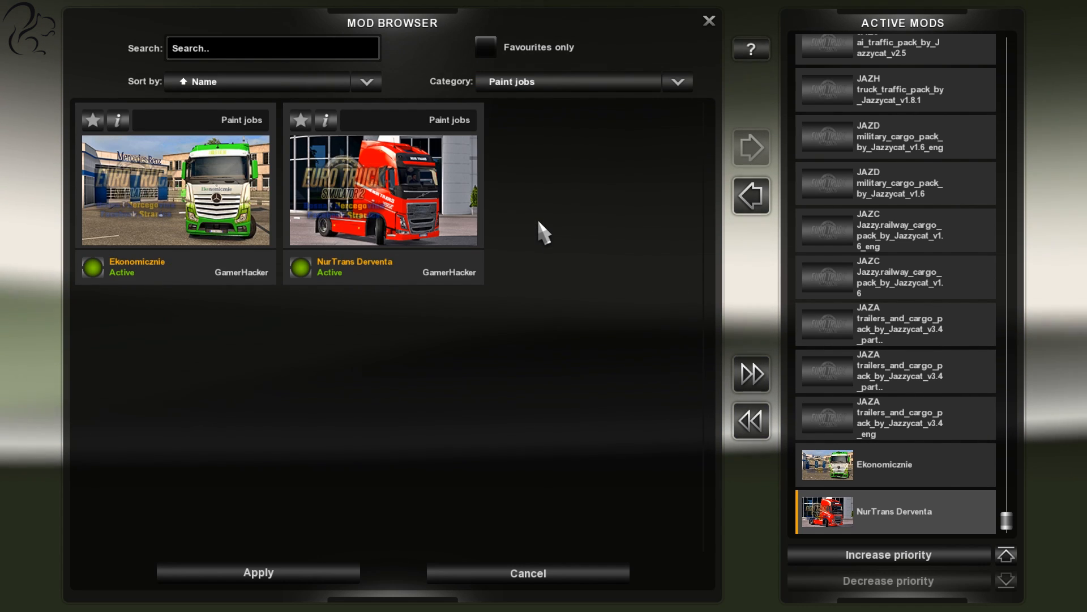
pyautogui.moveTo(528, 204)
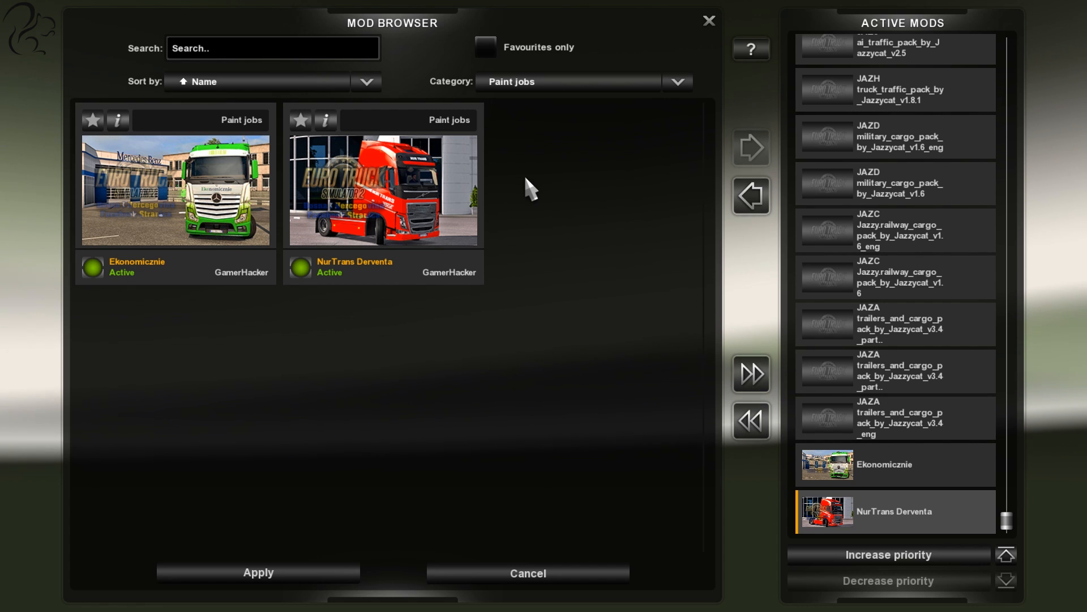
pyautogui.click(679, 82)
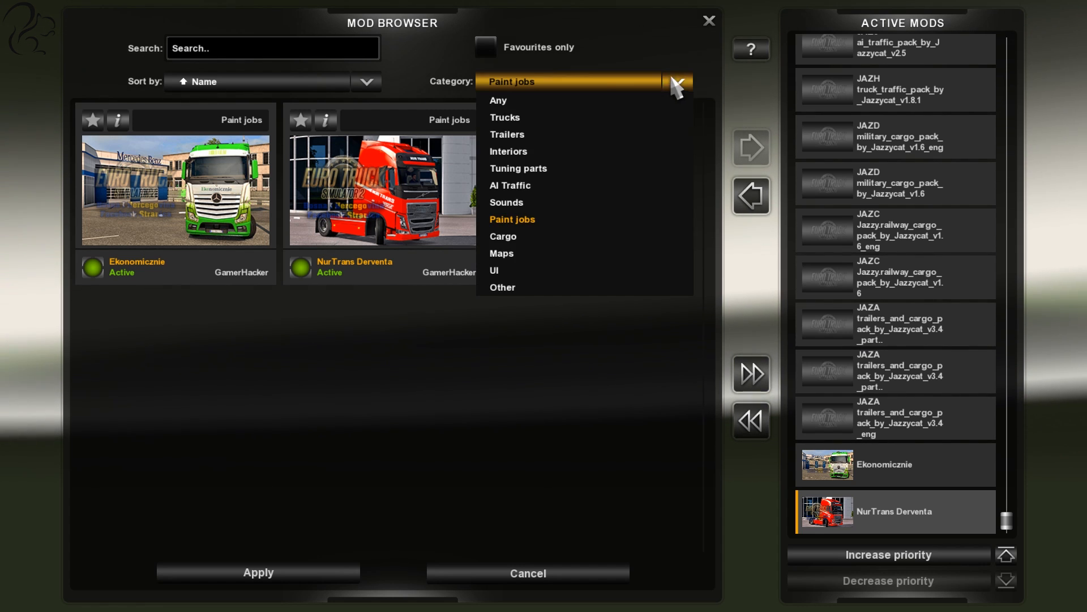
pyautogui.click(498, 101)
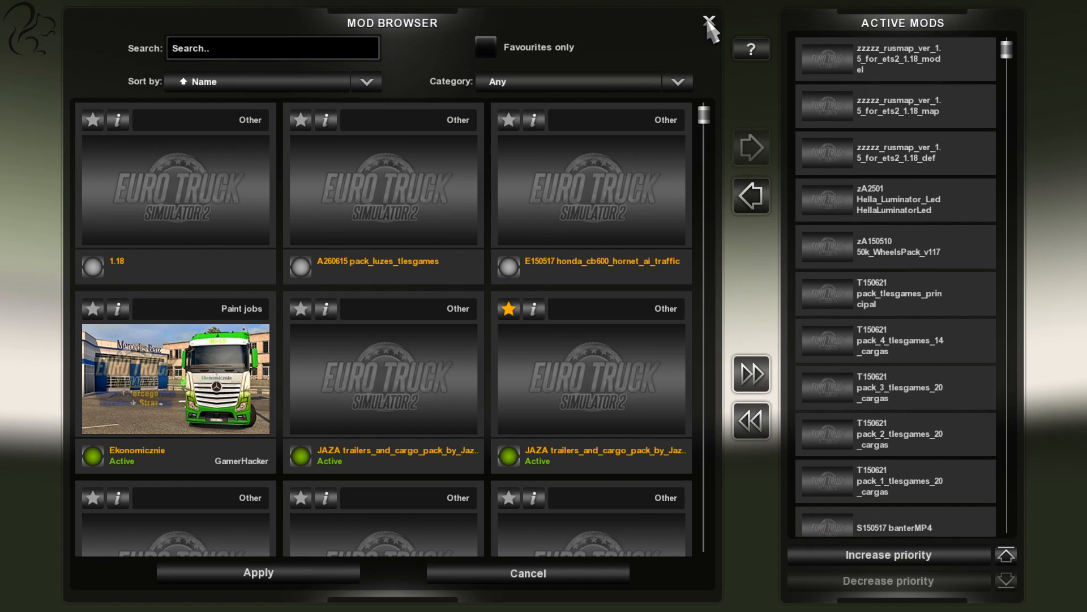
# Close the Mod Browser, bringing up the unsaved-changes exit confirmation
pyautogui.click(707, 20)
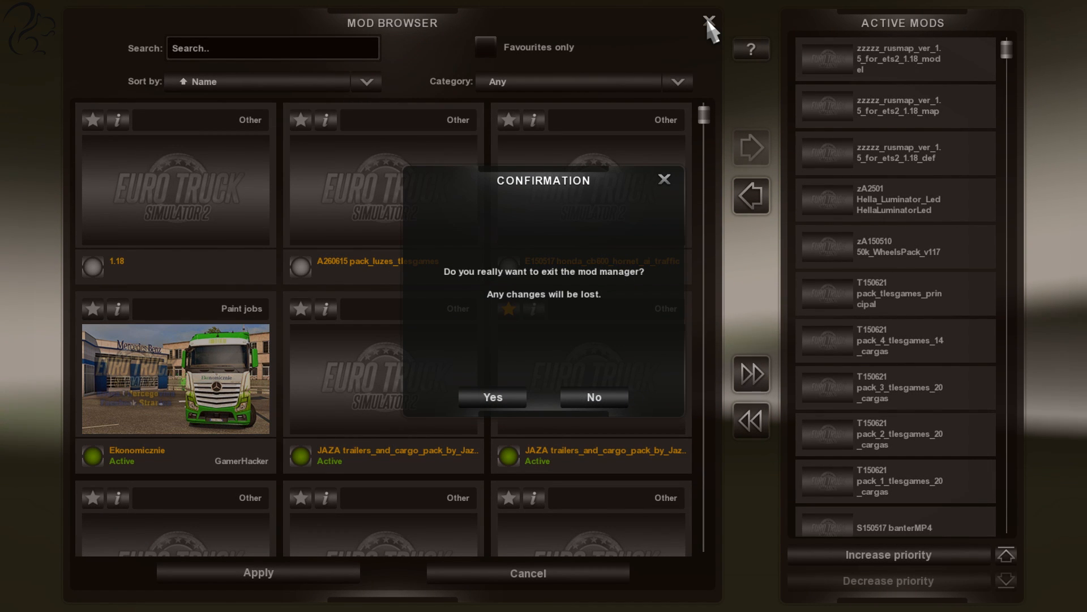
pyautogui.moveTo(667, 189)
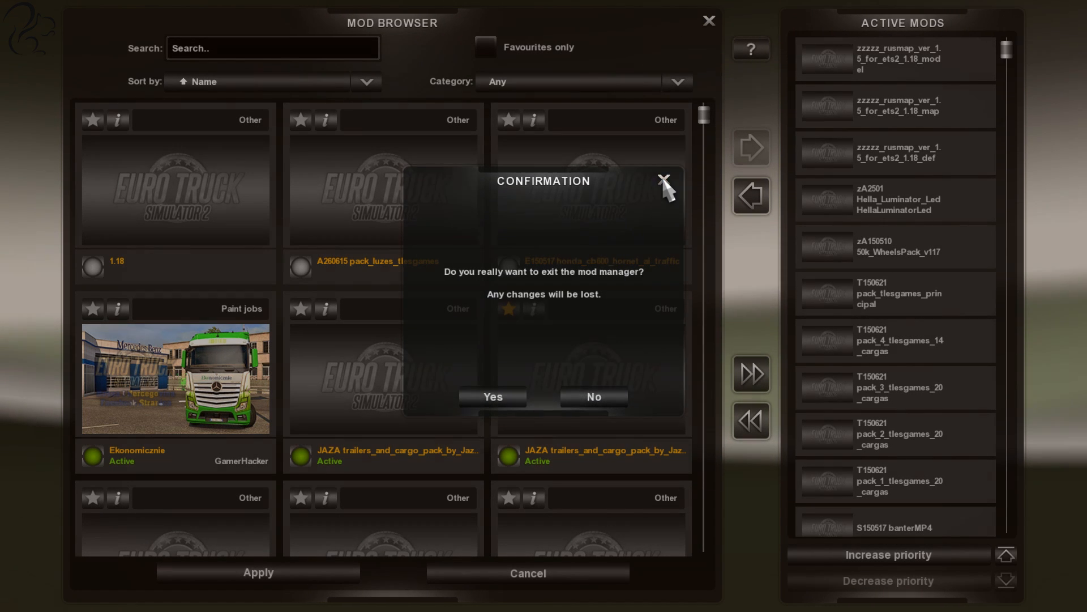
pyautogui.moveTo(623, 259)
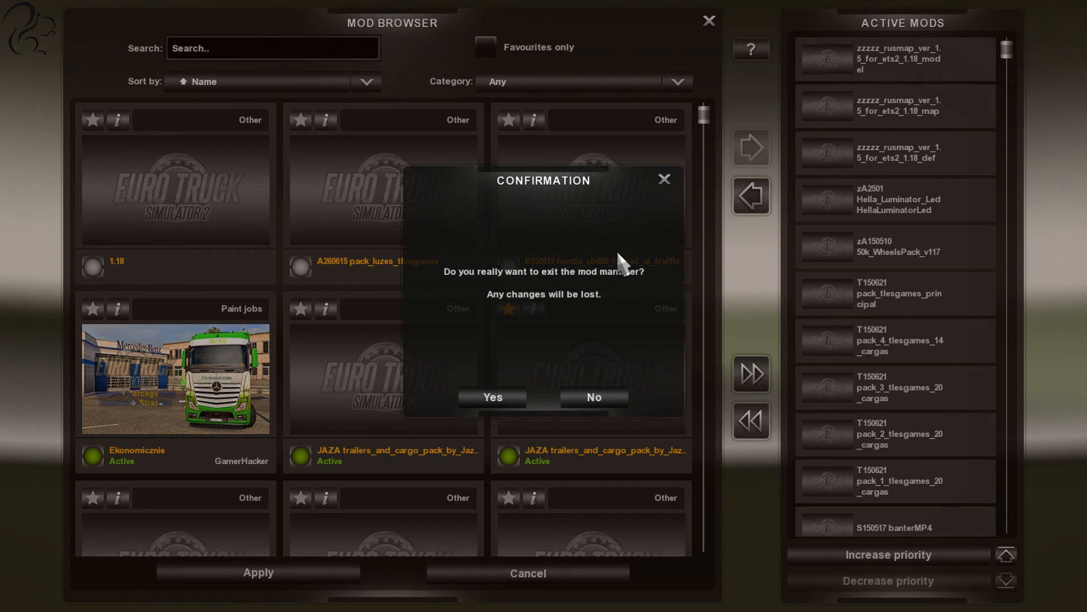
pyautogui.moveTo(815, 33)
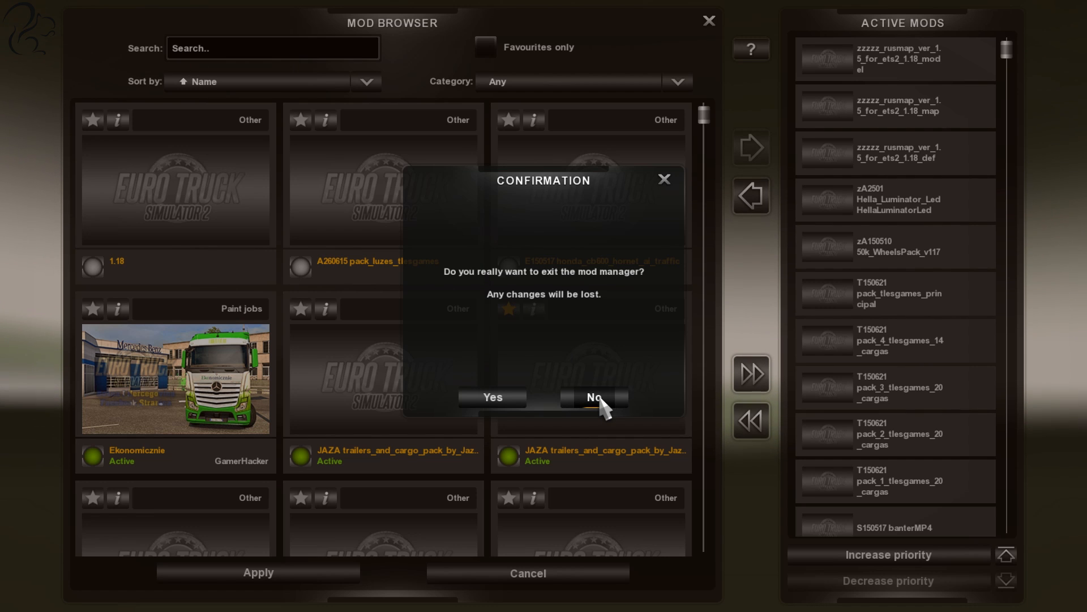
pyautogui.moveTo(618, 430)
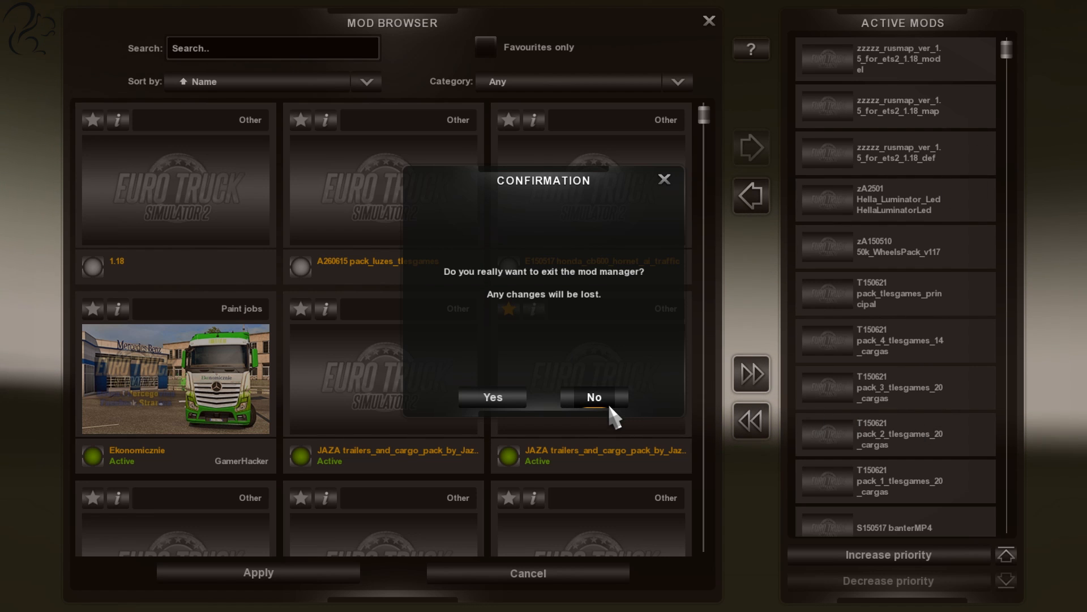
pyautogui.moveTo(497, 413)
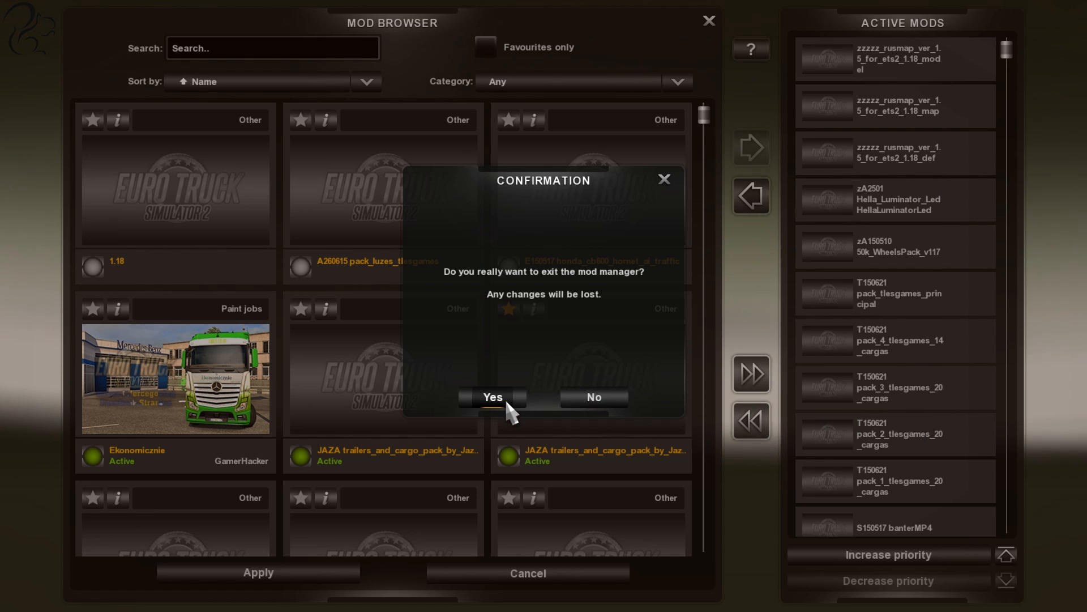
# Confirm leaving the mod manager, continue the saved game, and view the world map at Tangier
pyautogui.click(493, 397)
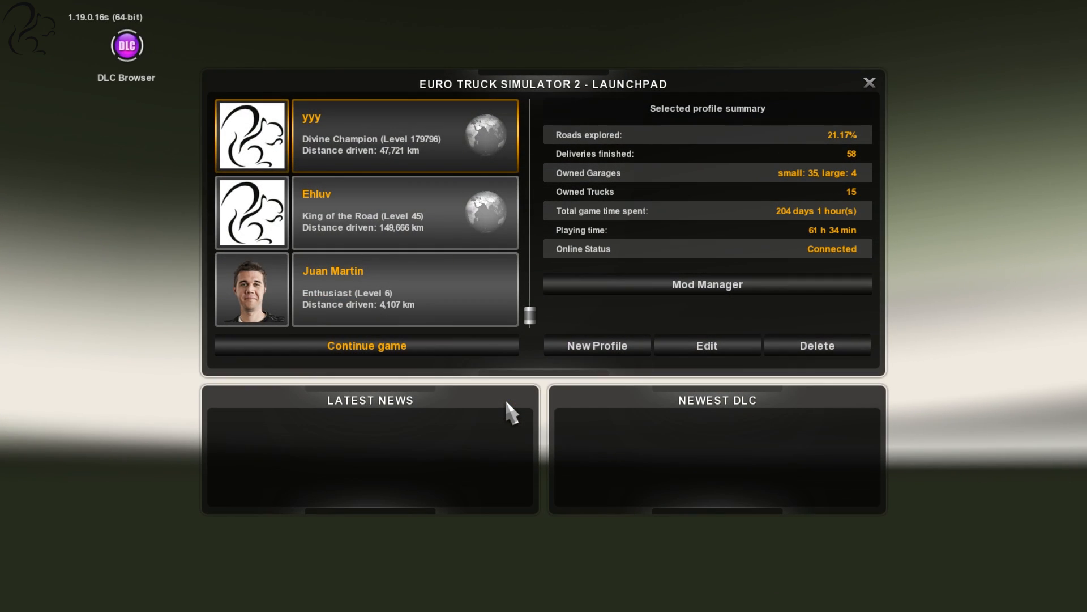
pyautogui.moveTo(410, 350)
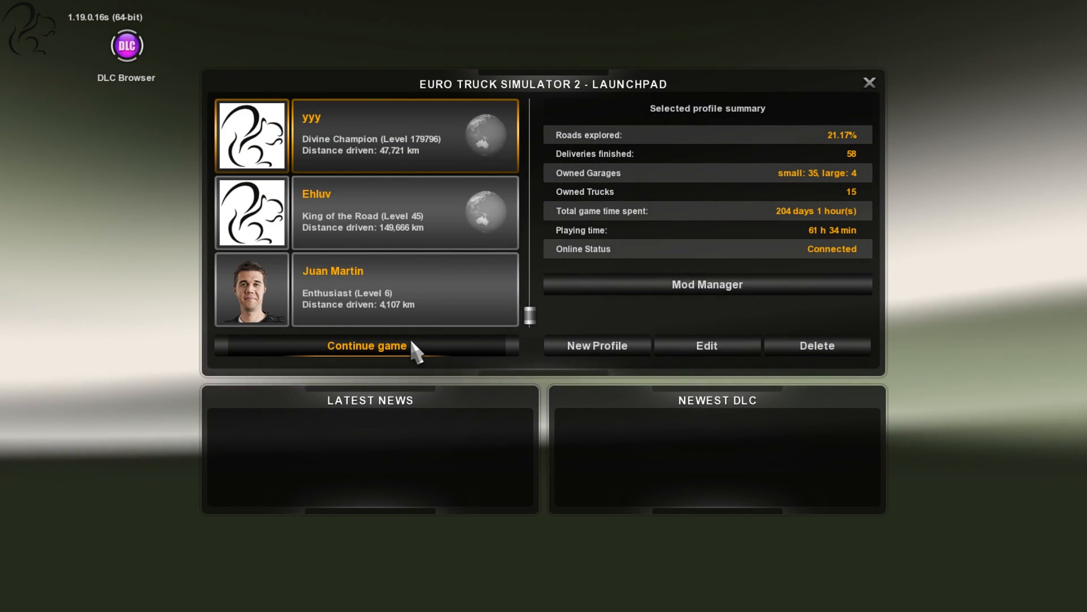
pyautogui.click(366, 345)
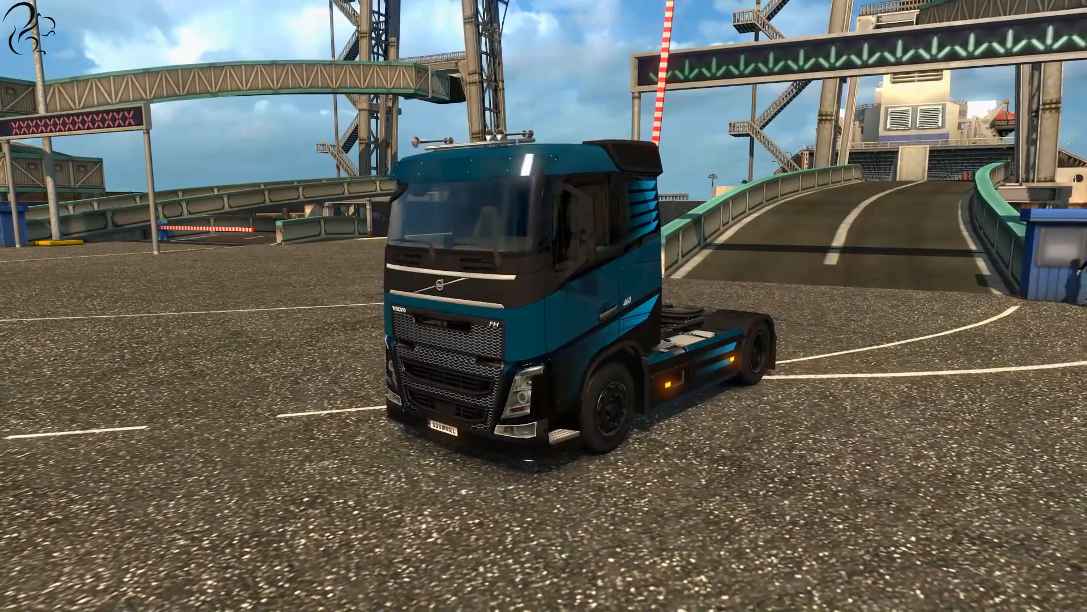
pyautogui.press('m')
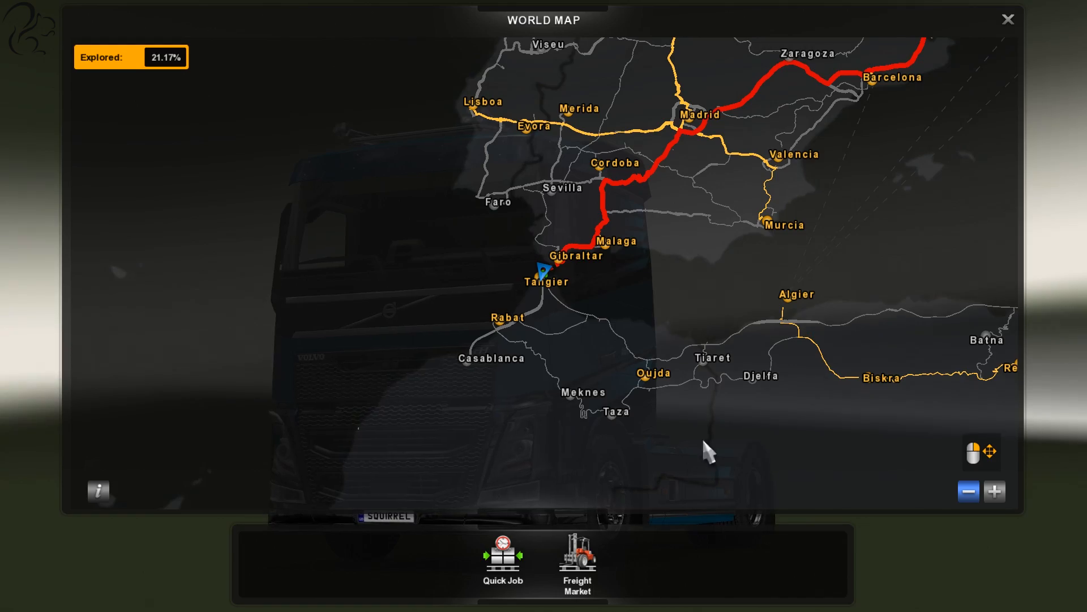